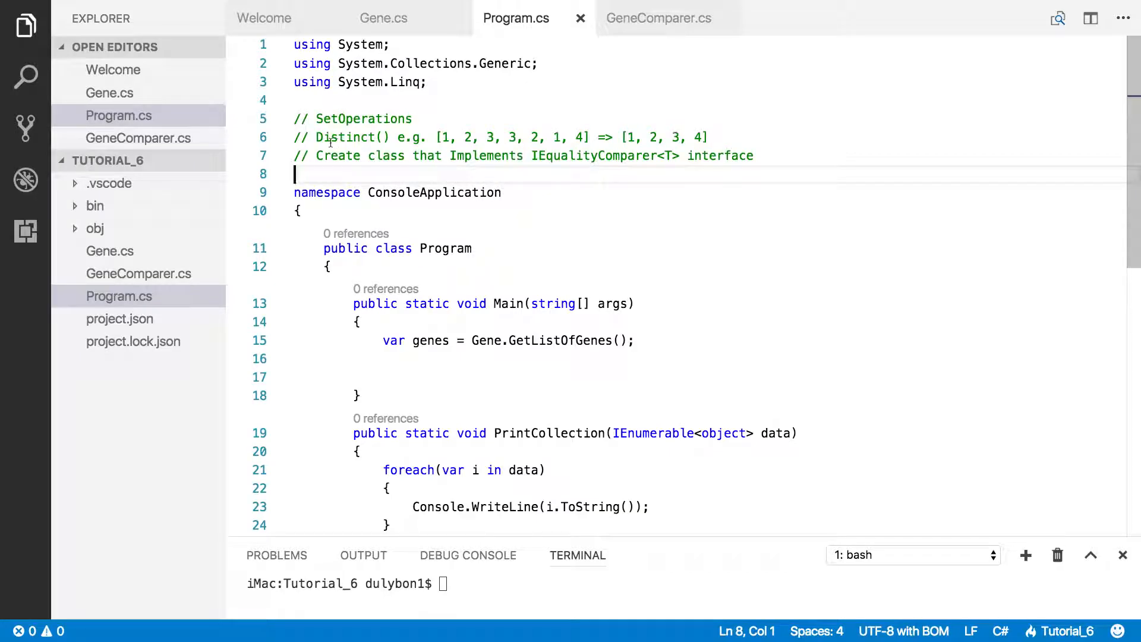
Review the Distinct() comments in Program.cs, then open Gene.cs from the Explorer.
{"action": "double_click", "coordinate": [351, 137]}
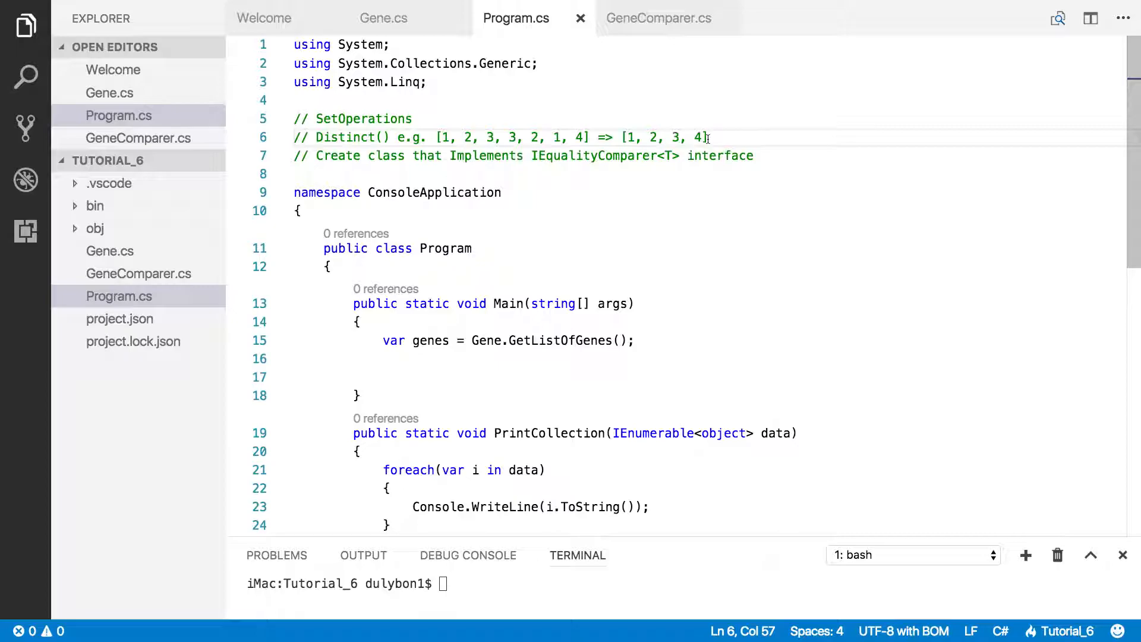
{"action": "left_click", "coordinate": [109, 92]}
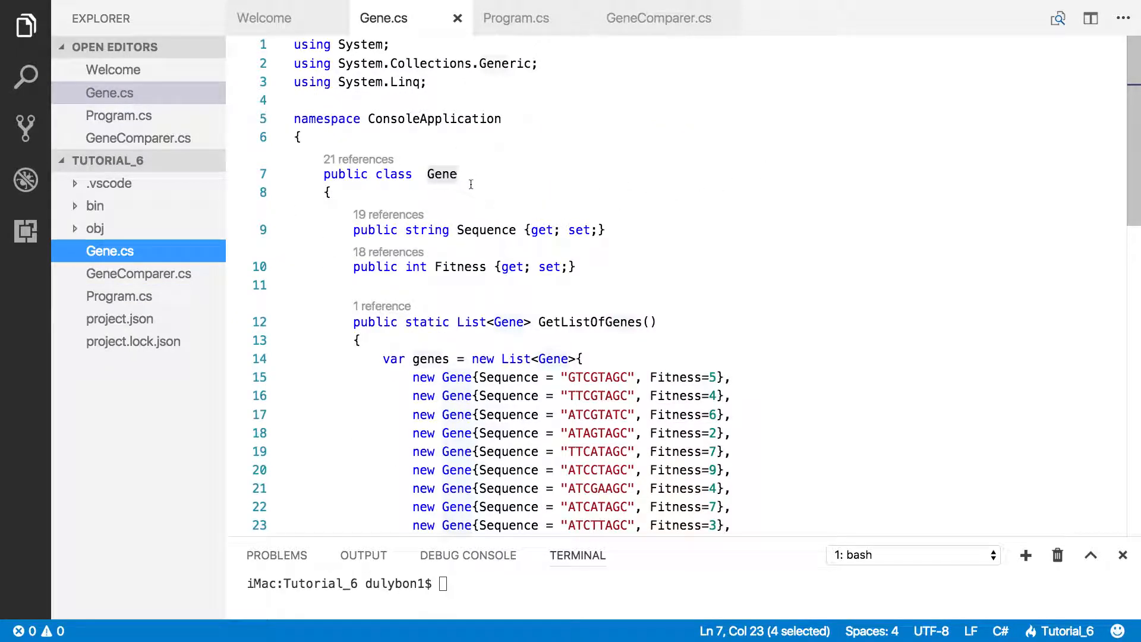
Scroll through Gene.cs and select its ToString override returning sequence and fitness.
{"action": "scroll", "scroll_direction": "down", "scroll_amount": 3}
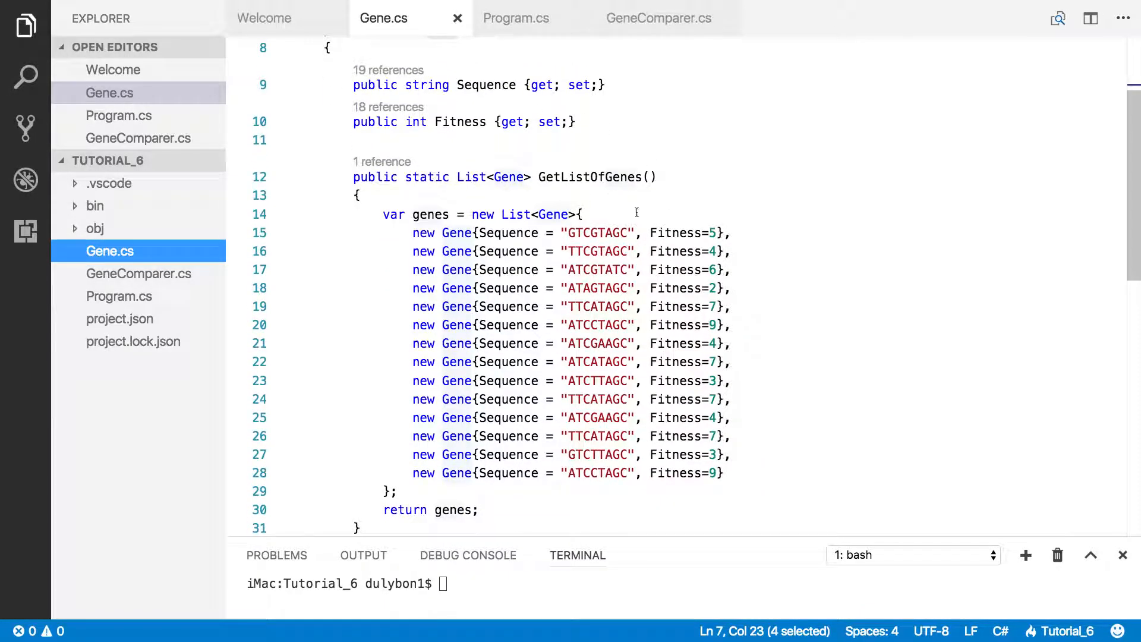
{"action": "scroll", "scroll_direction": "down", "scroll_amount": 3}
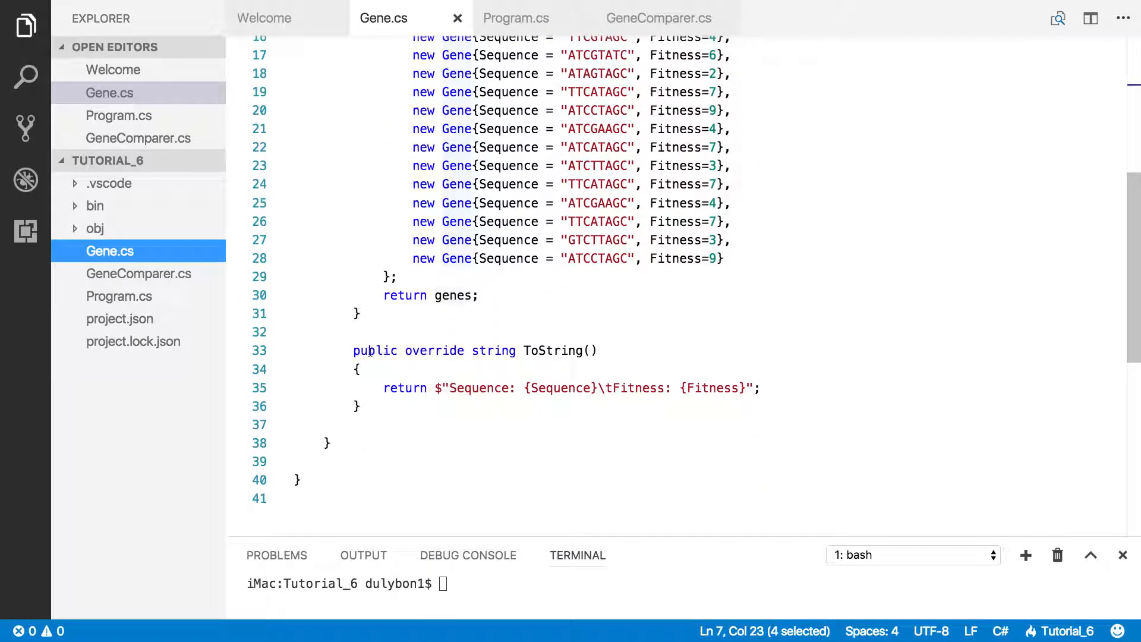
{"action": "left_click_drag", "start_coordinate": [353, 350], "coordinate": [362, 405]}
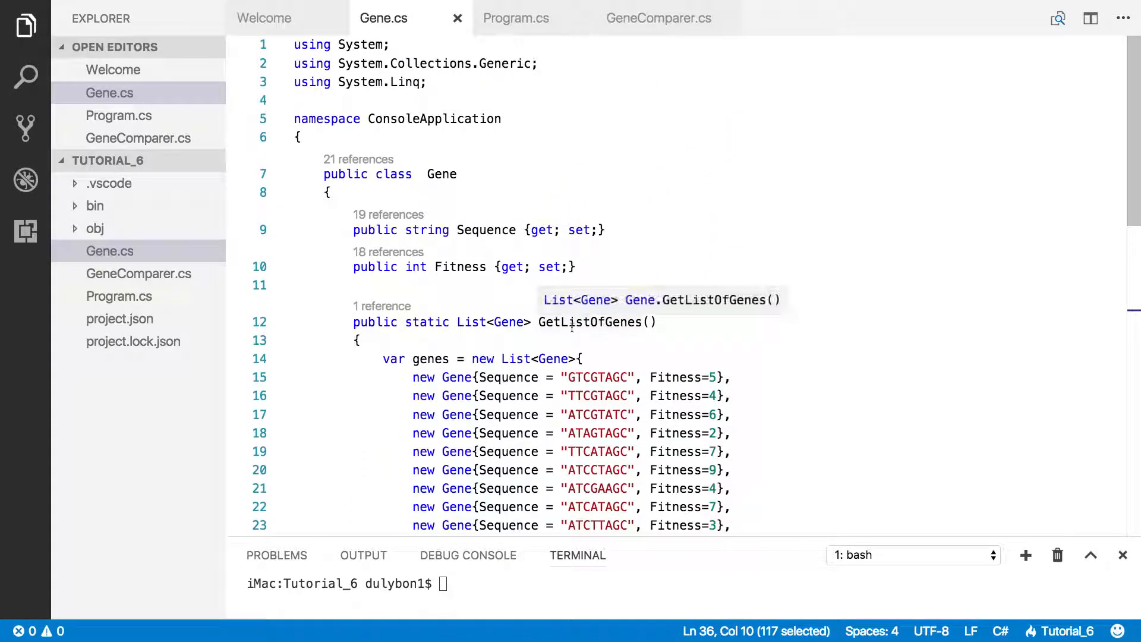
{"action": "mouse_move", "coordinate": [496, 182]}
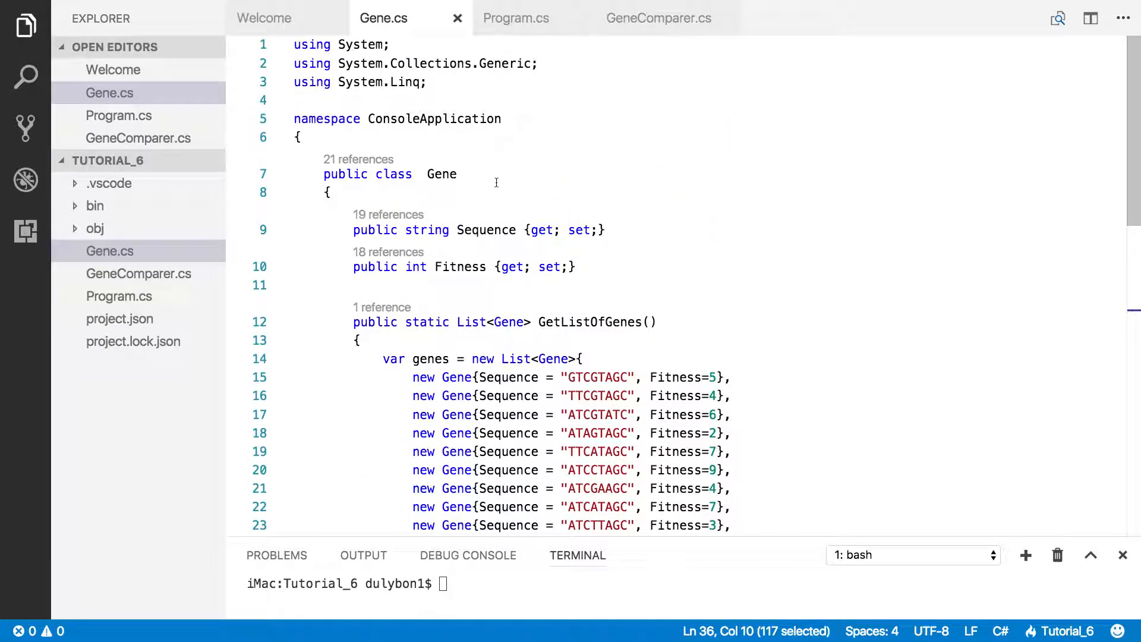
{"action": "mouse_move", "coordinate": [441, 174]}
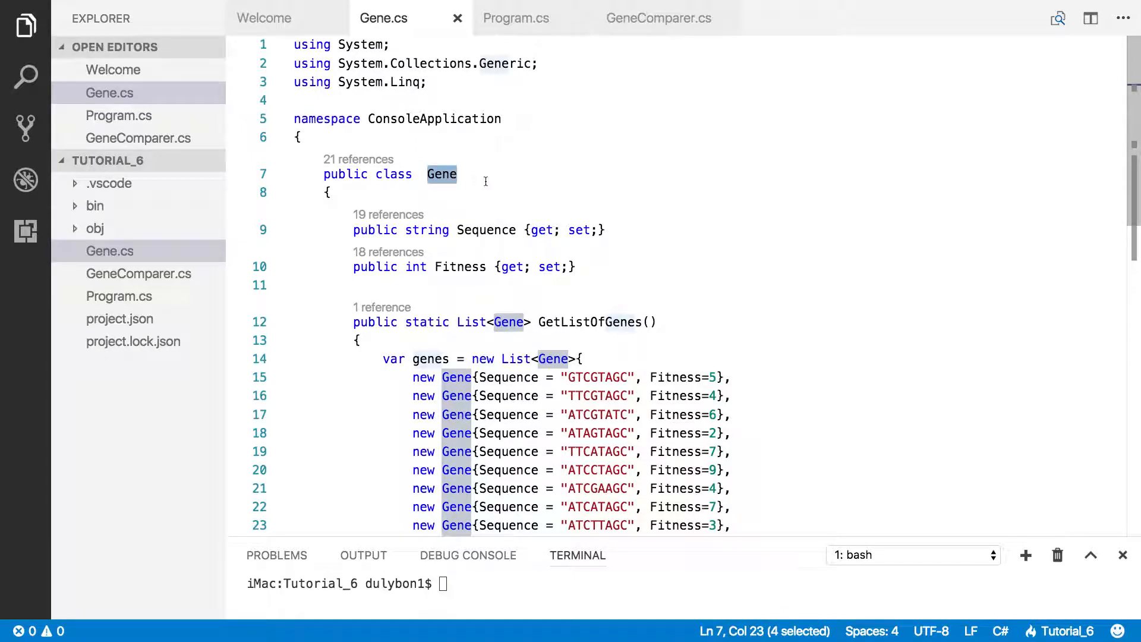
{"action": "mouse_move", "coordinate": [516, 182]}
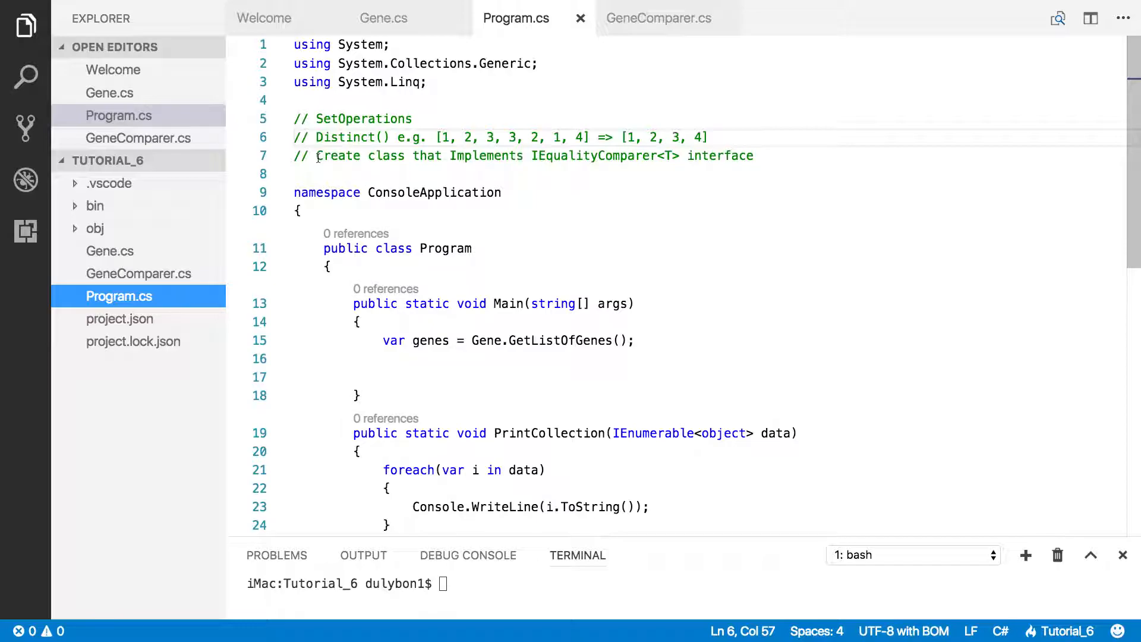
Highlight the IEqualityComparer comment and word in Program.cs, then open GeneComparer.cs.
{"action": "left_click_drag", "start_coordinate": [317, 156], "coordinate": [754, 156]}
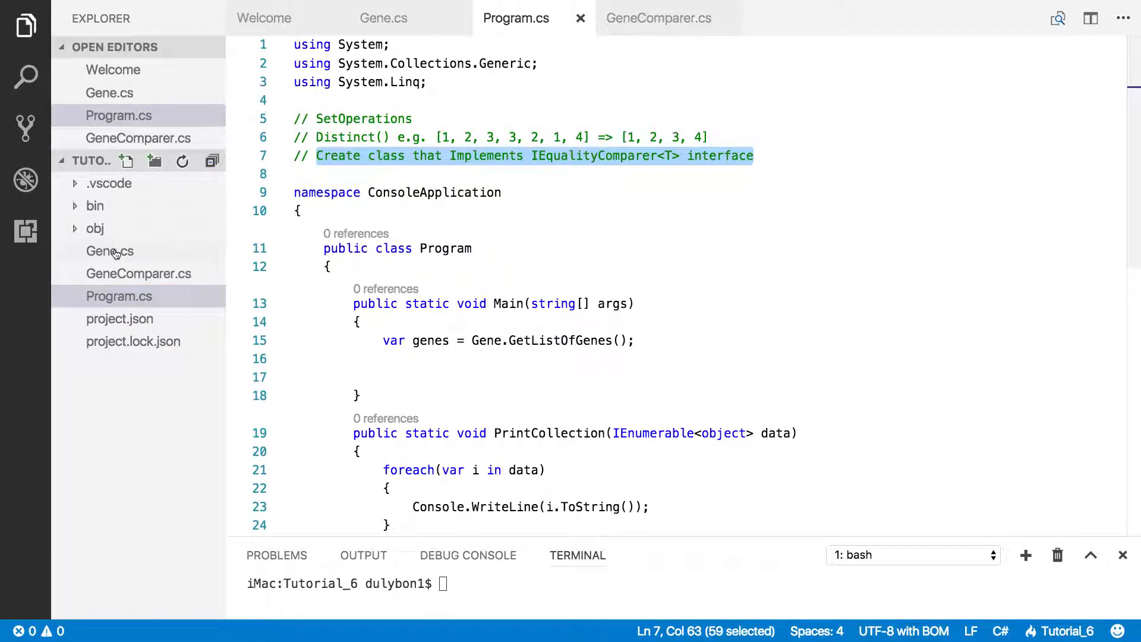
{"action": "left_click", "coordinate": [110, 250]}
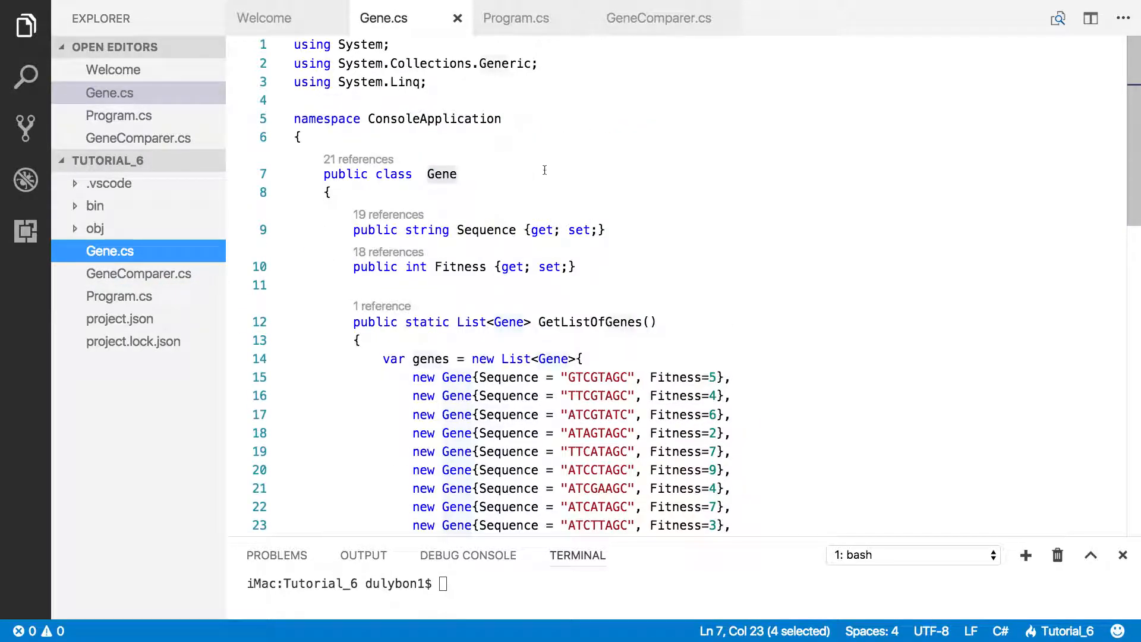
{"action": "scroll", "scroll_direction": "down", "scroll_amount": 3}
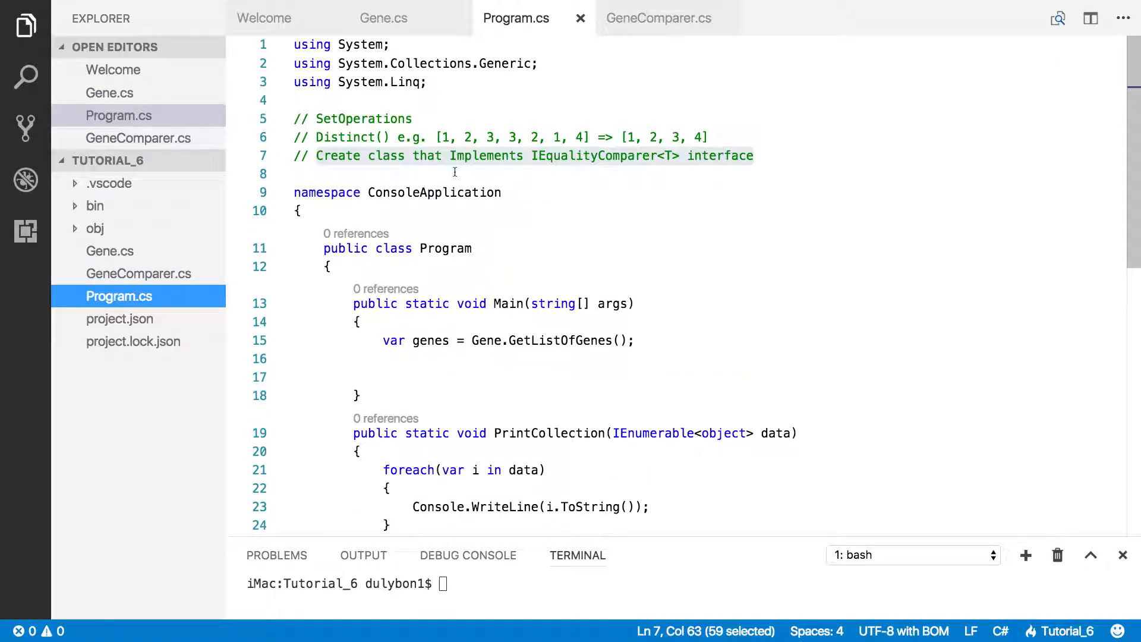
{"action": "left_click", "coordinate": [320, 173]}
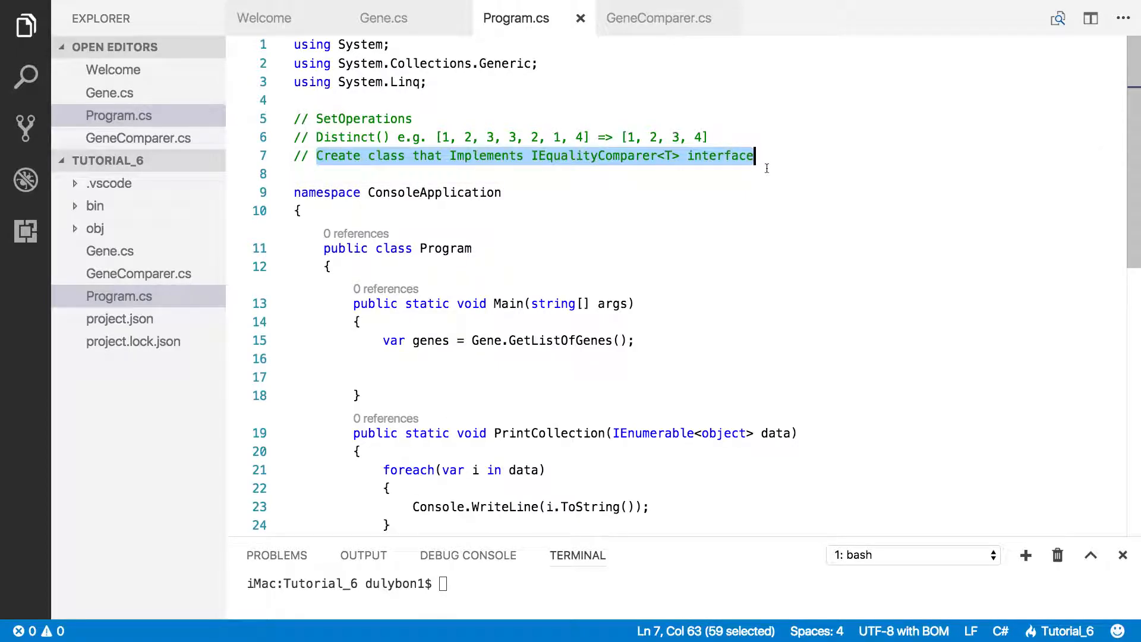
{"action": "mouse_move", "coordinate": [639, 183]}
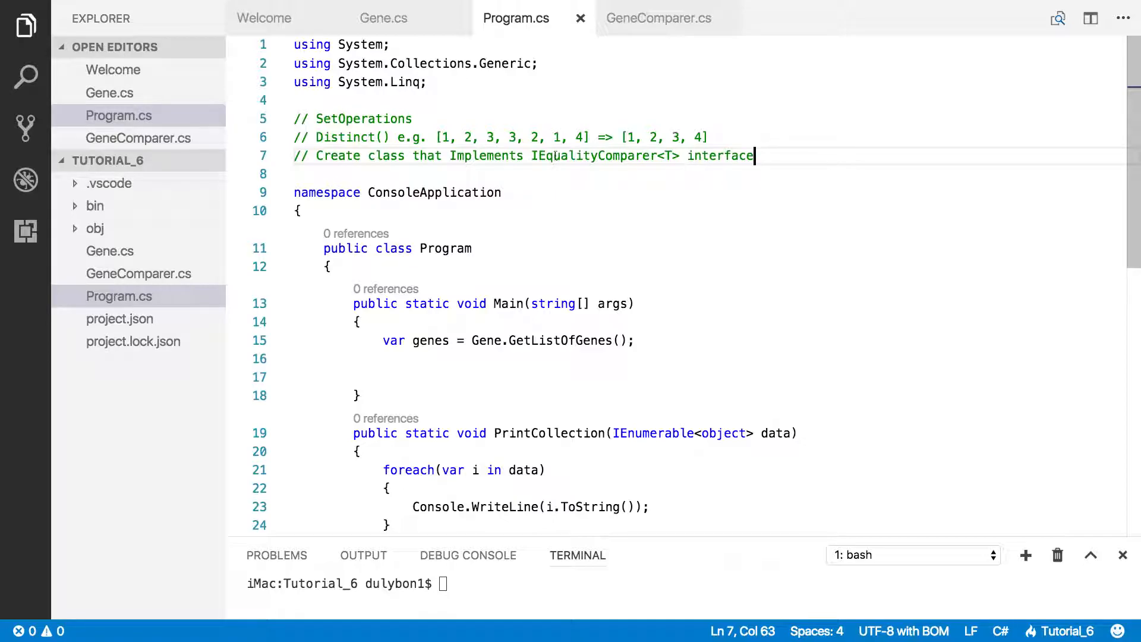
{"action": "double_click", "coordinate": [594, 155]}
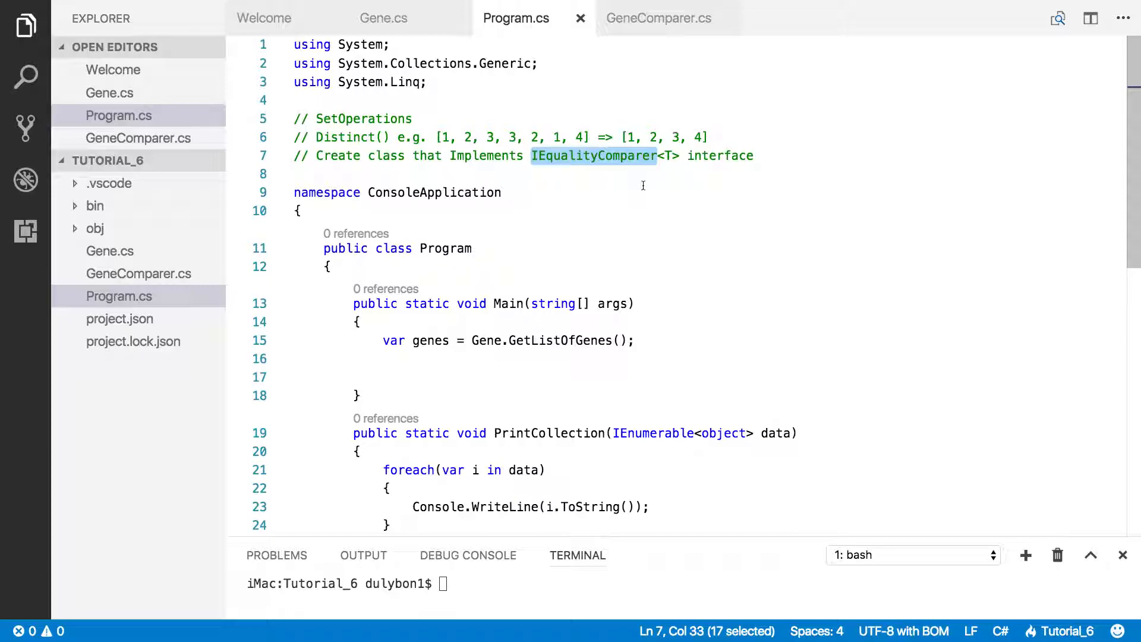
{"action": "mouse_move", "coordinate": [658, 177]}
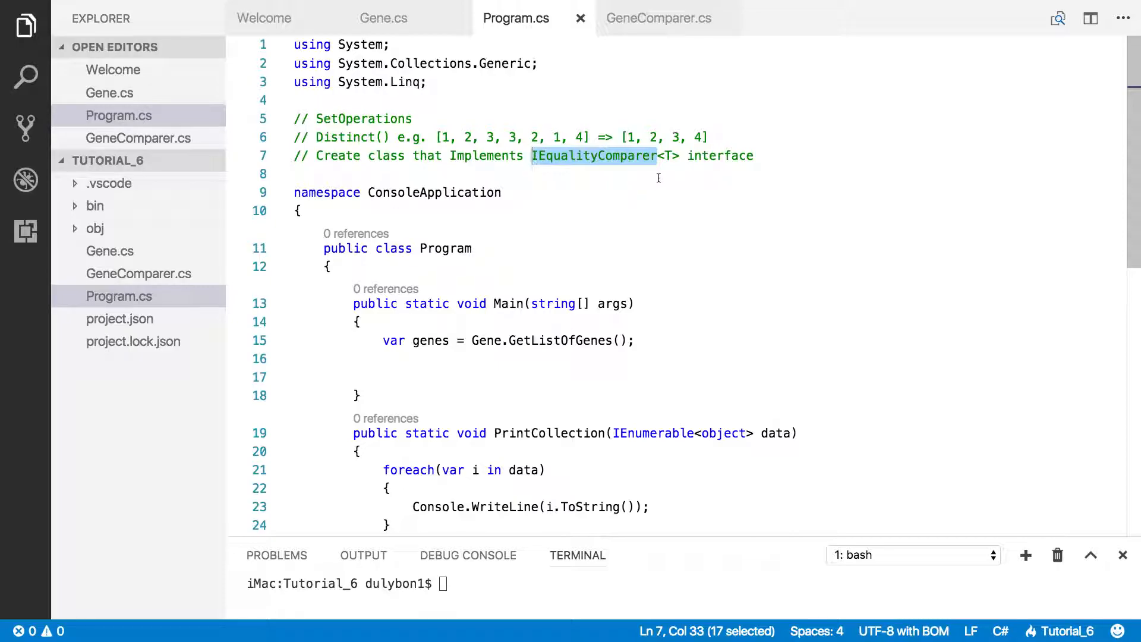
{"action": "mouse_move", "coordinate": [627, 191]}
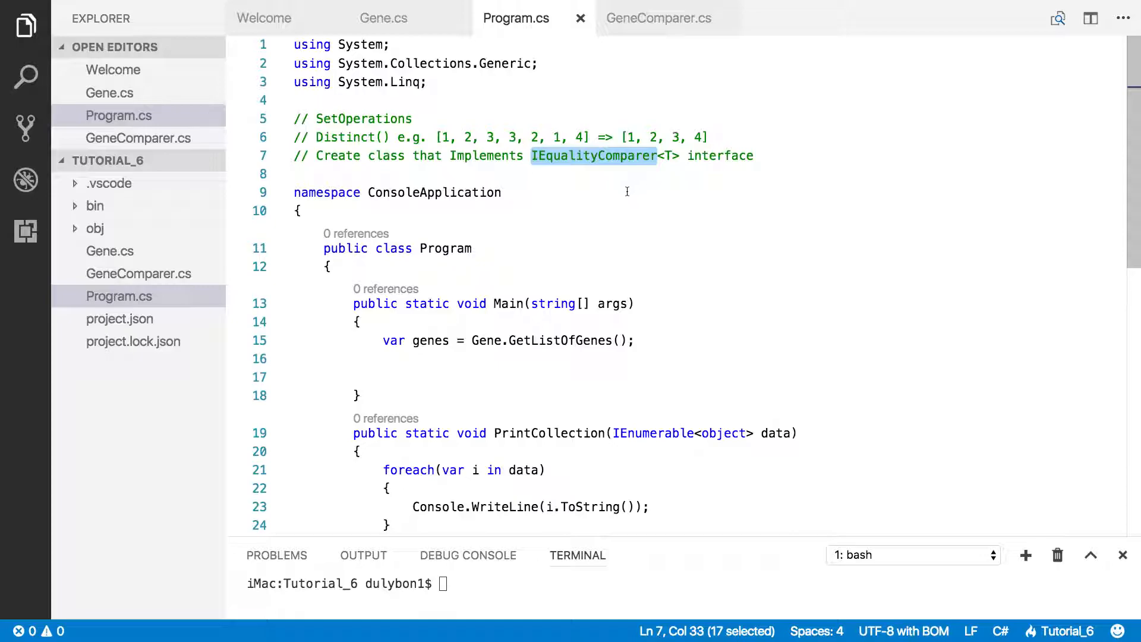
{"action": "mouse_move", "coordinate": [587, 222]}
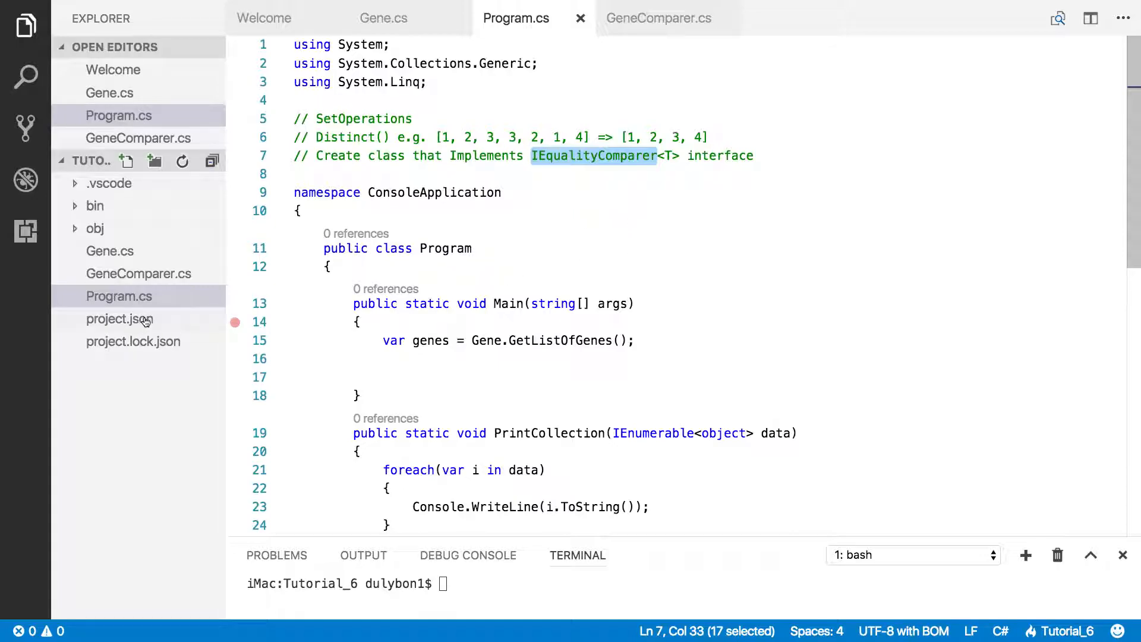
{"action": "left_click", "coordinate": [140, 273]}
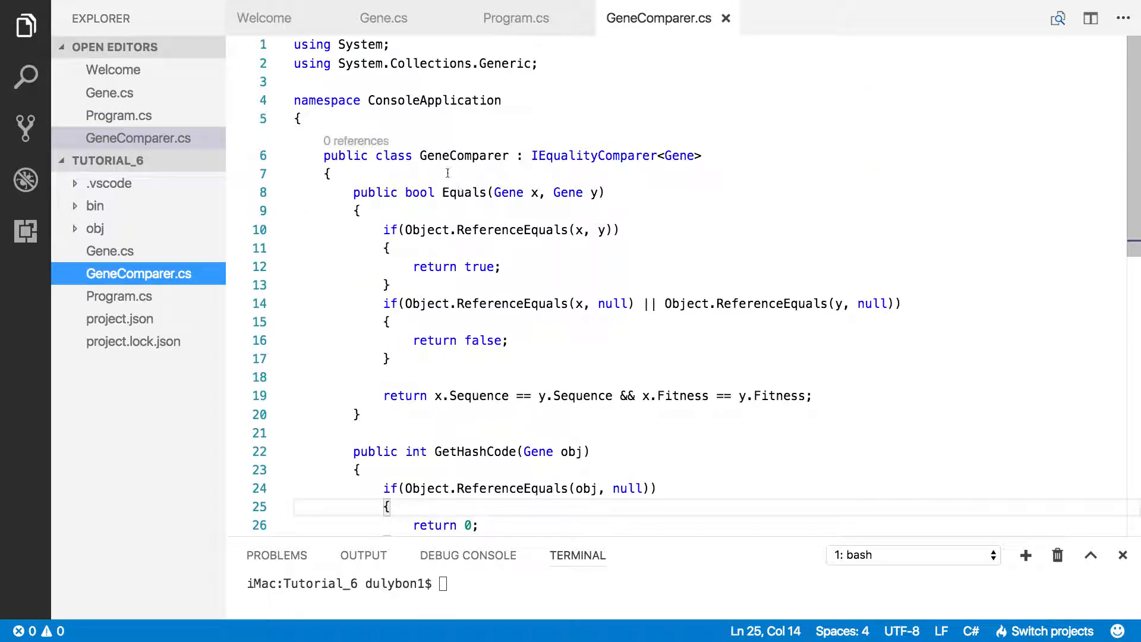
Review the Equals method's null-check block and its Sequence and Fitness comparison.
{"action": "double_click", "coordinate": [464, 156]}
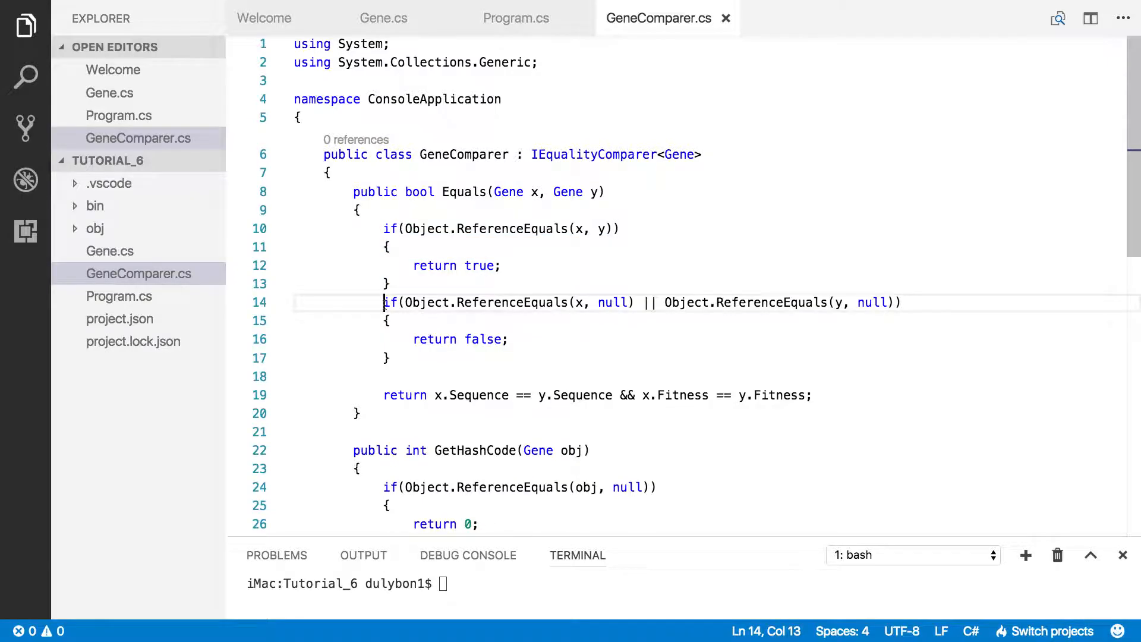
{"action": "left_click_drag", "start_coordinate": [383, 302], "coordinate": [391, 357]}
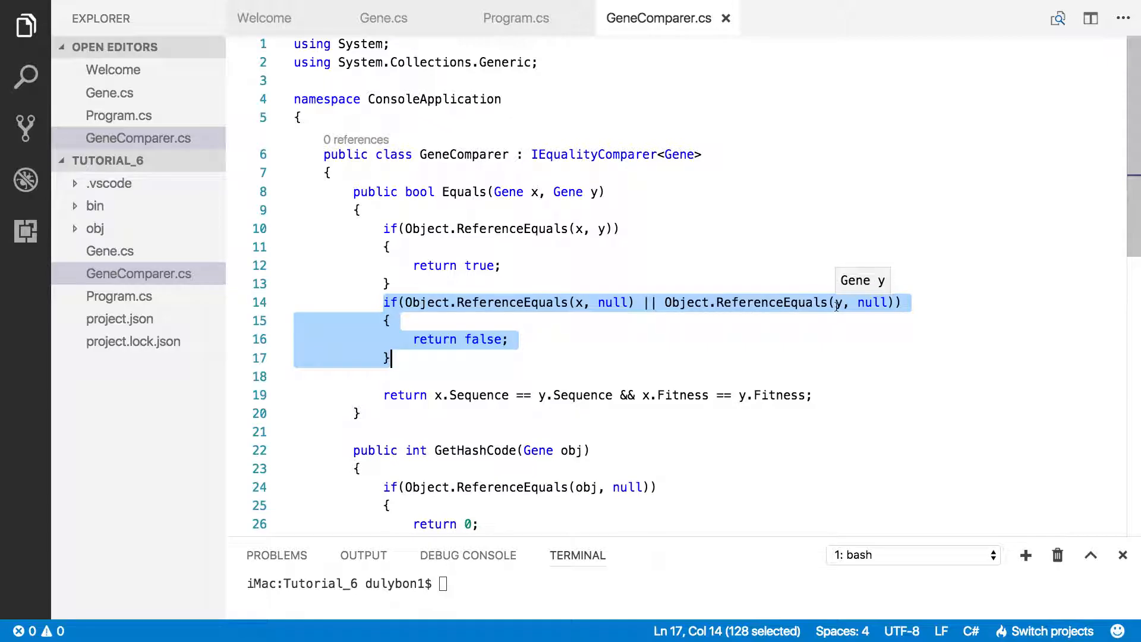
{"action": "left_click", "coordinate": [434, 395]}
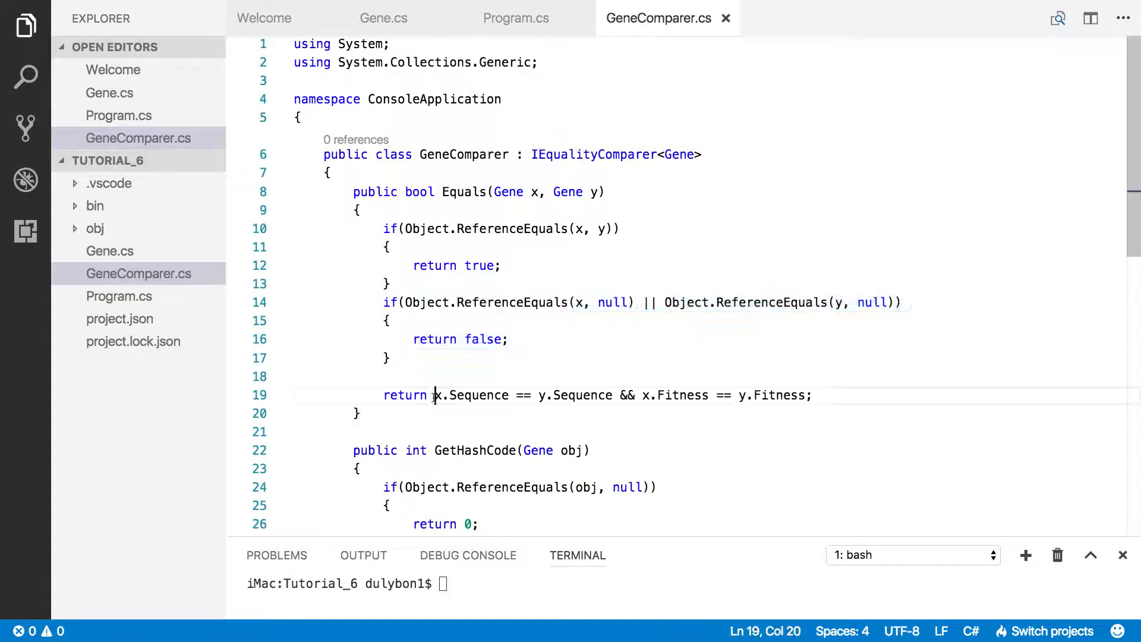
{"action": "left_click_drag", "start_coordinate": [435, 395], "coordinate": [811, 395]}
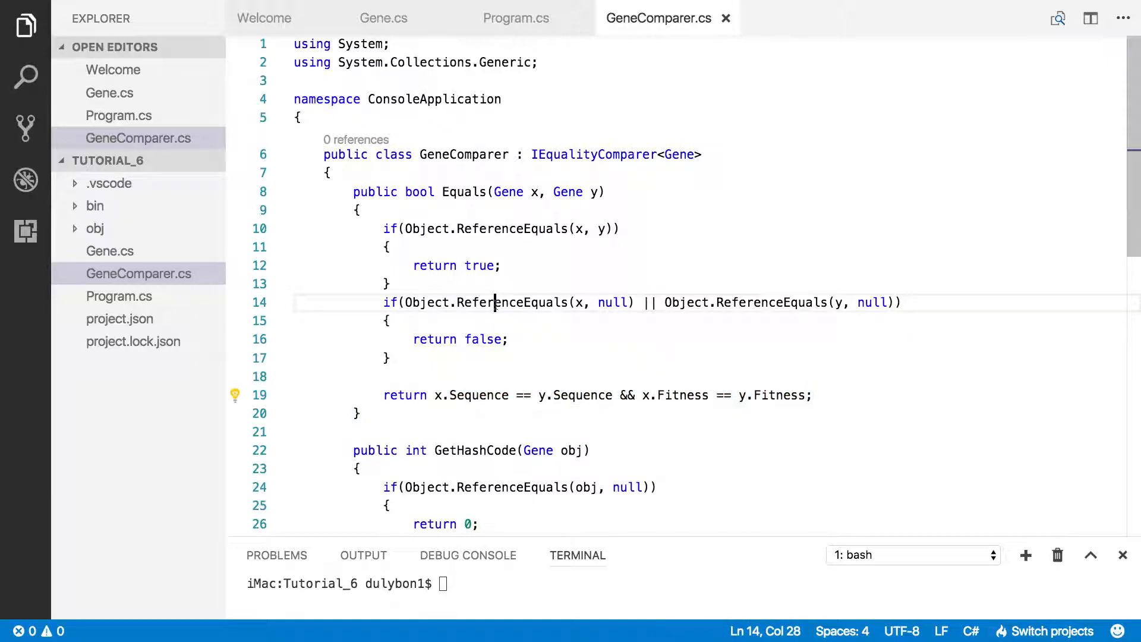
Select the whole GetHashCode method to review how it combines the hashes.
{"action": "scroll", "scroll_direction": "down", "scroll_amount": 3}
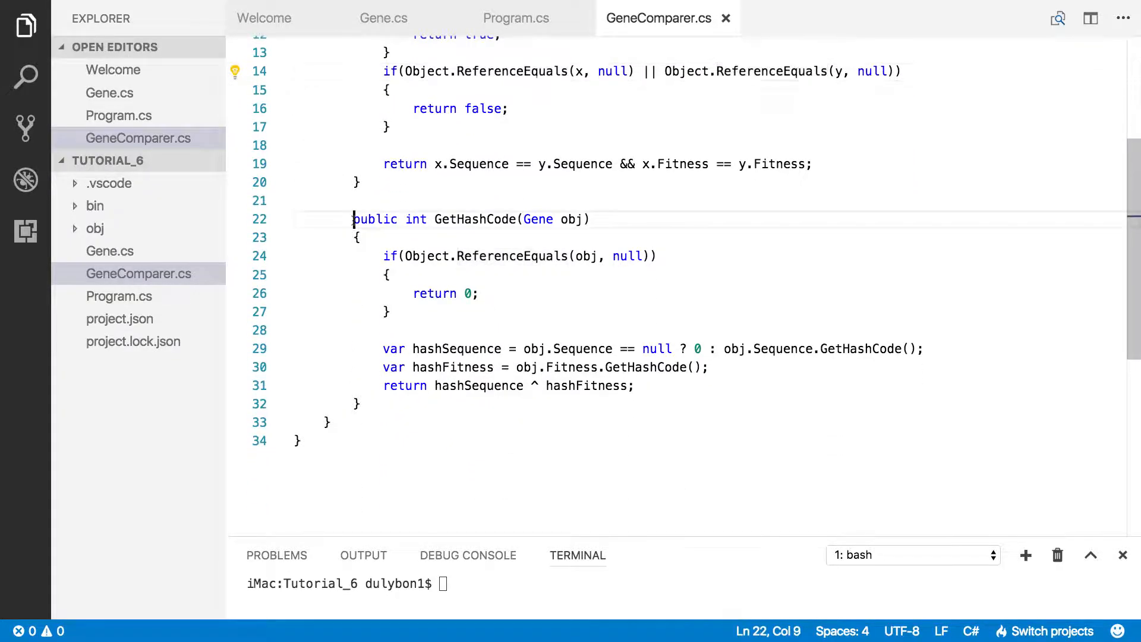
{"action": "left_click_drag", "start_coordinate": [353, 219], "coordinate": [362, 404]}
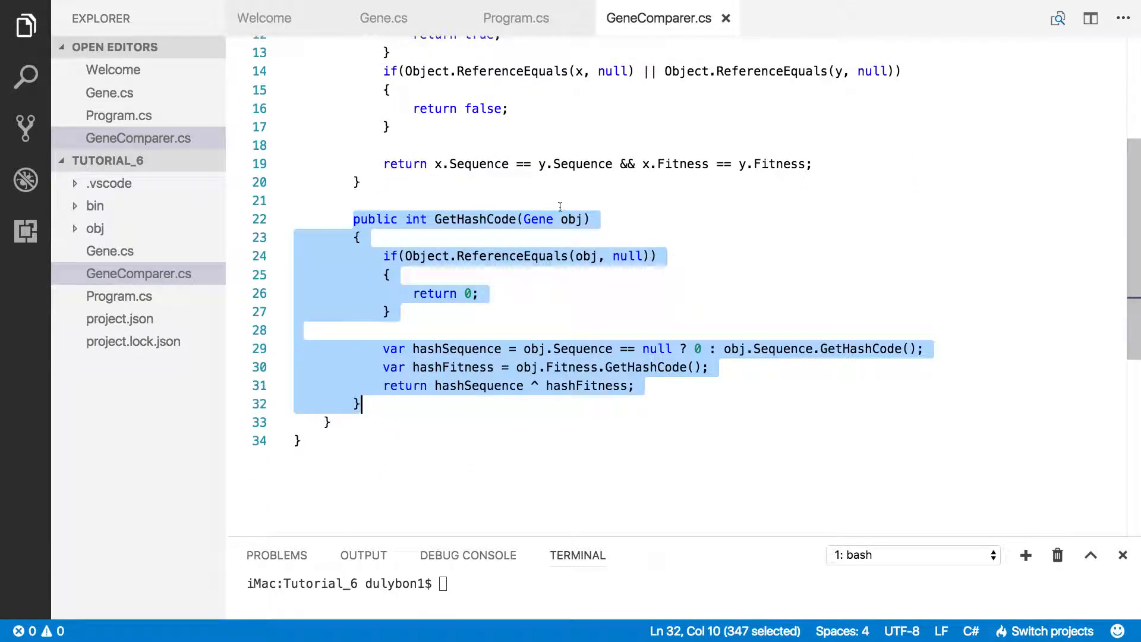
{"action": "mouse_move", "coordinate": [482, 282]}
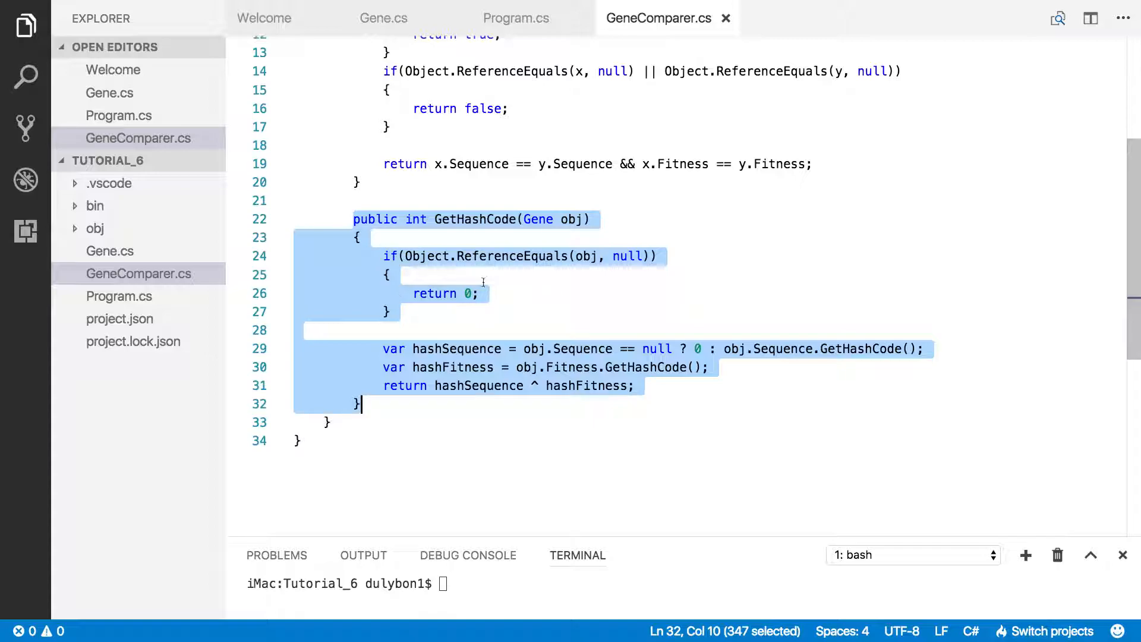
{"action": "mouse_move", "coordinate": [505, 318]}
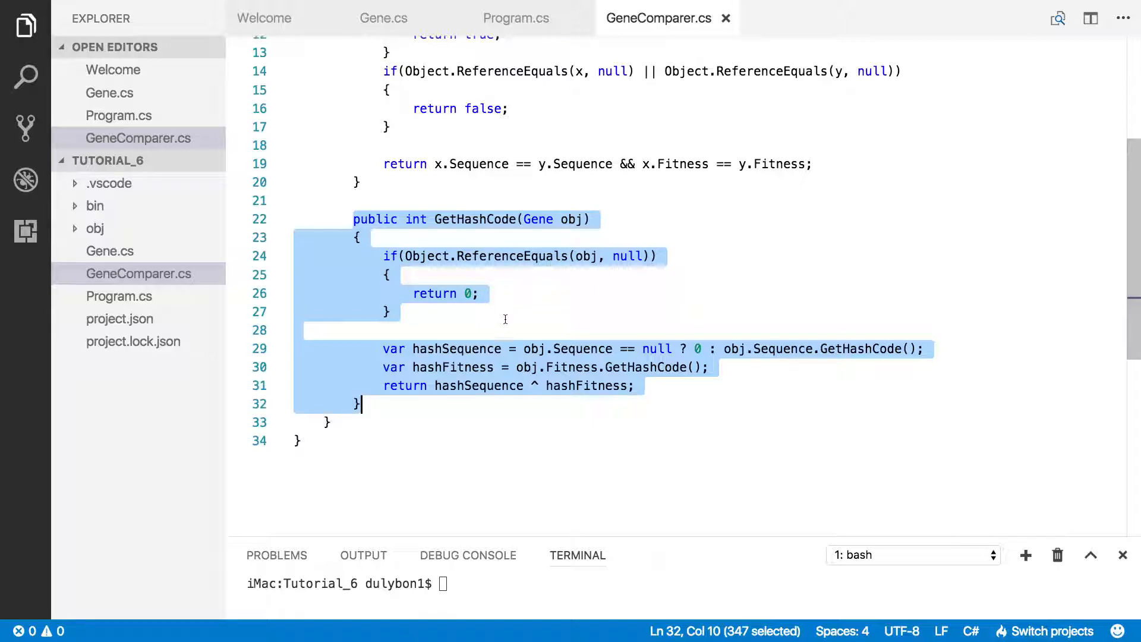
{"action": "mouse_move", "coordinate": [584, 328]}
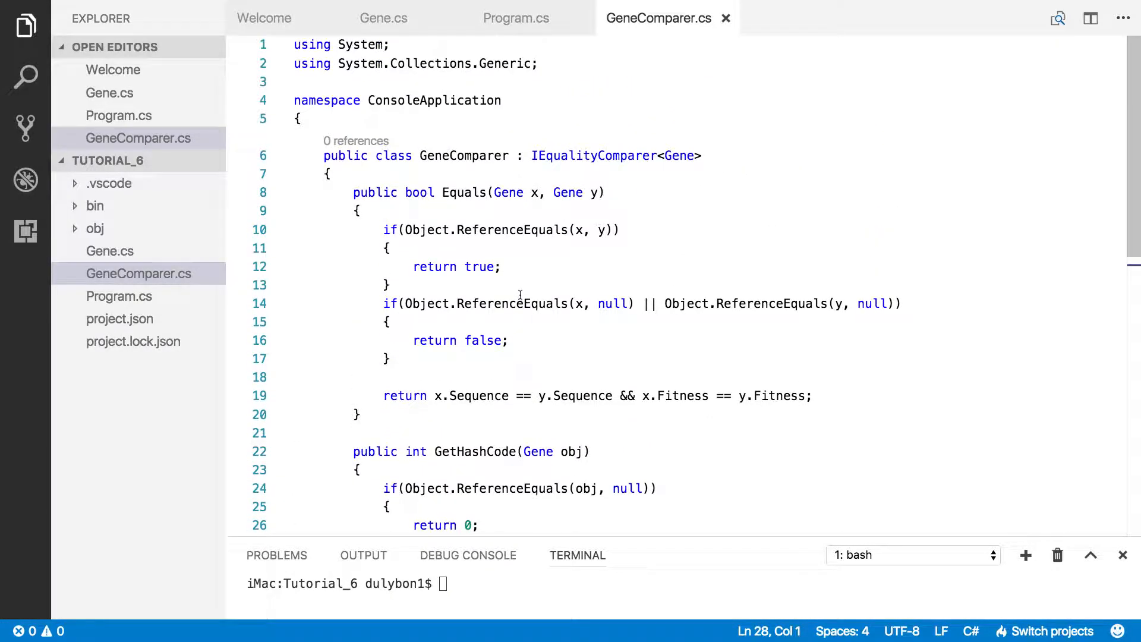
{"action": "left_click", "coordinate": [138, 273]}
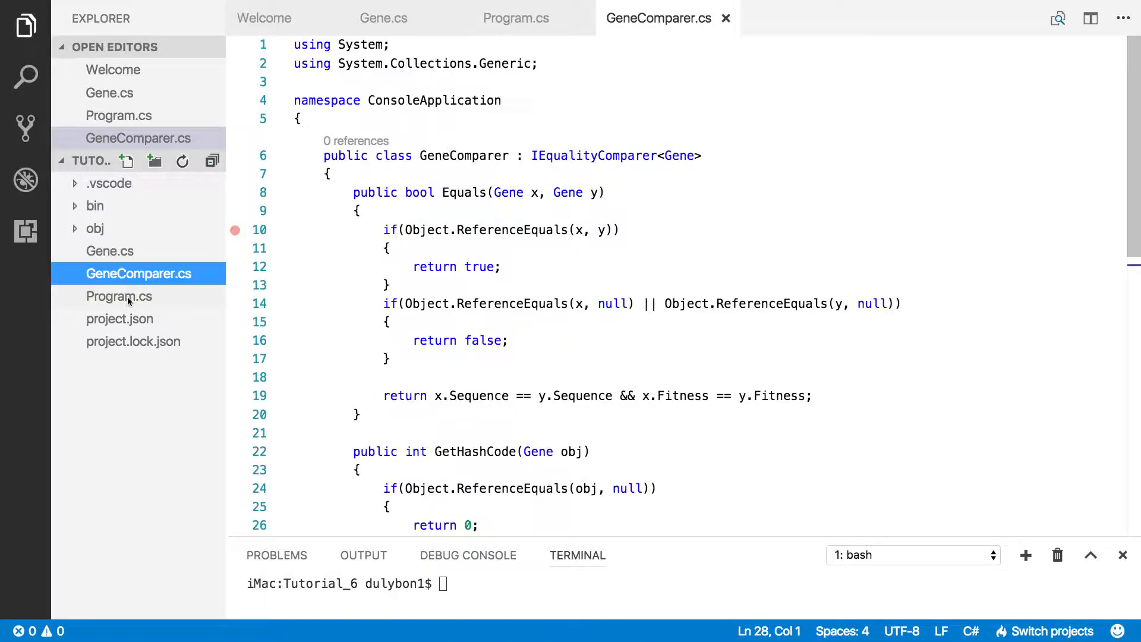
Add the comment '// Distinct(new IEqualityComparer())' on line 7 of Program.cs.
{"action": "left_click", "coordinate": [119, 296]}
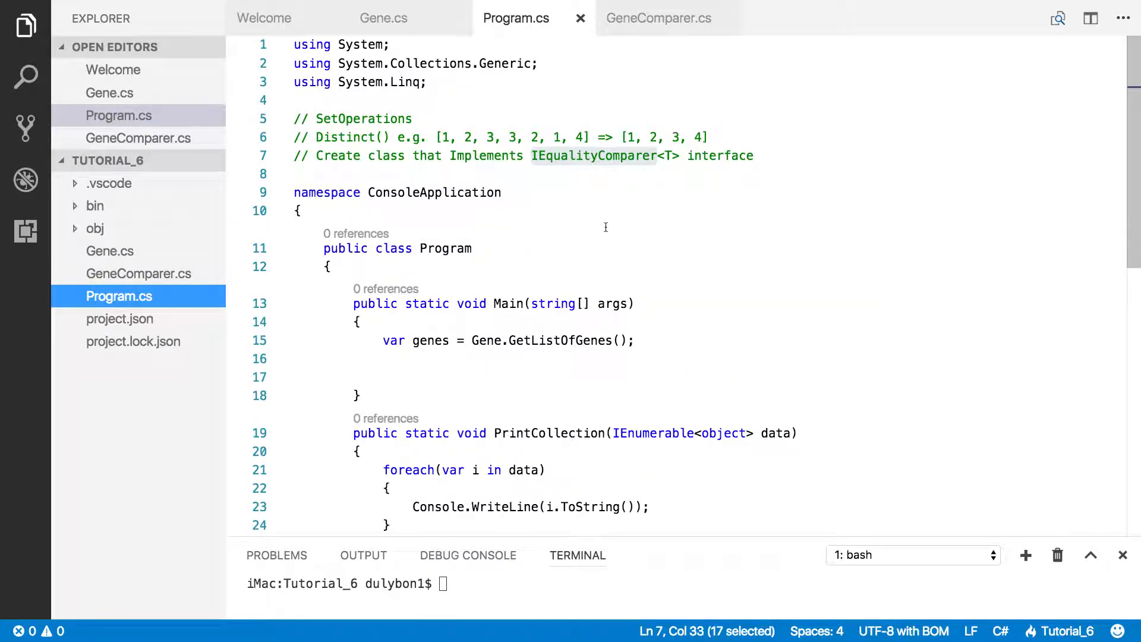
{"action": "mouse_move", "coordinate": [723, 132]}
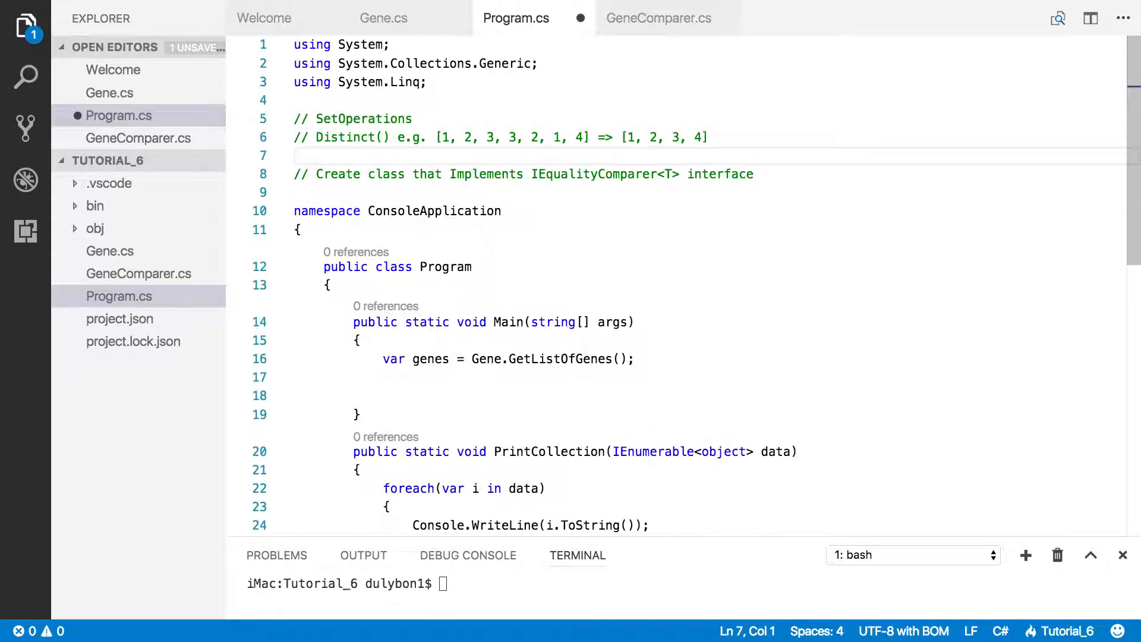
{"action": "type", "text": "//"}
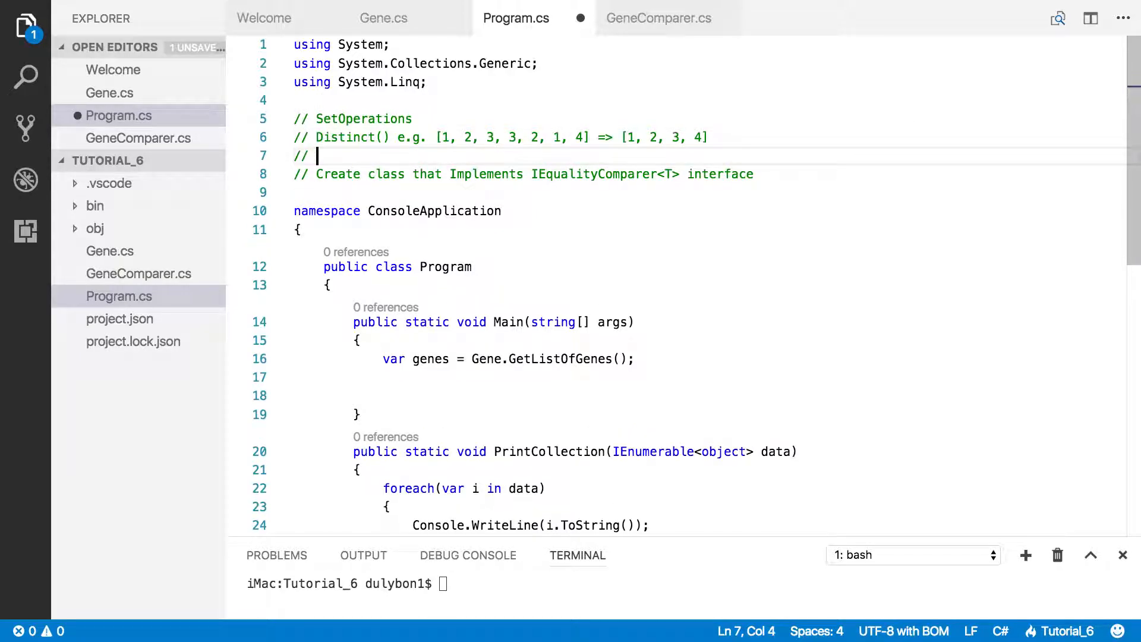
{"action": "type", "text": "D"}
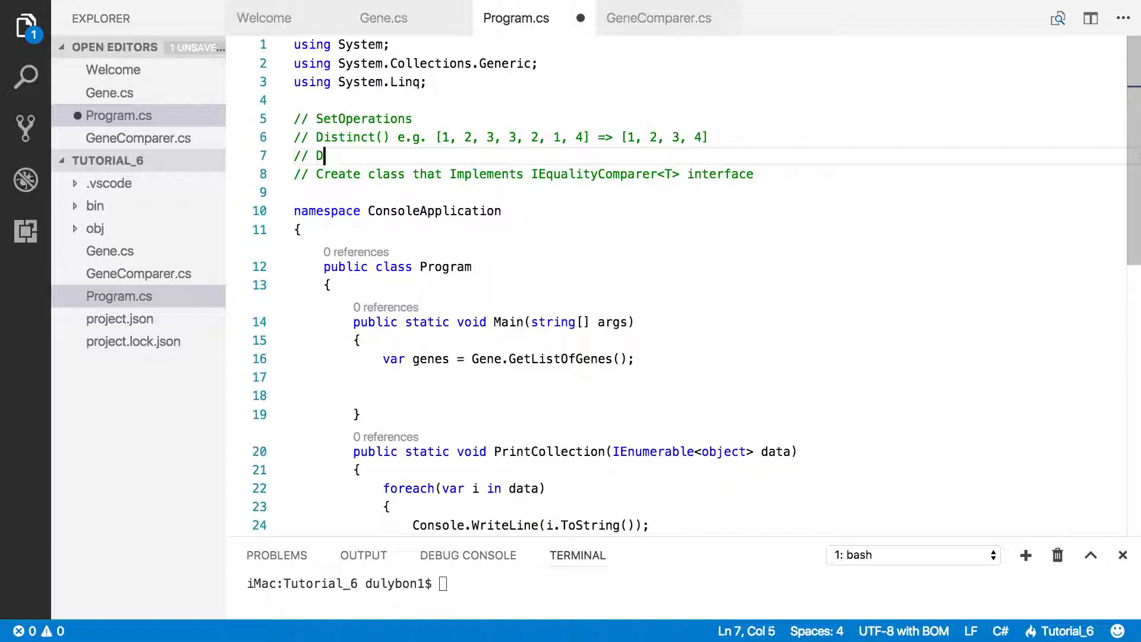
{"action": "type", "text": "i"}
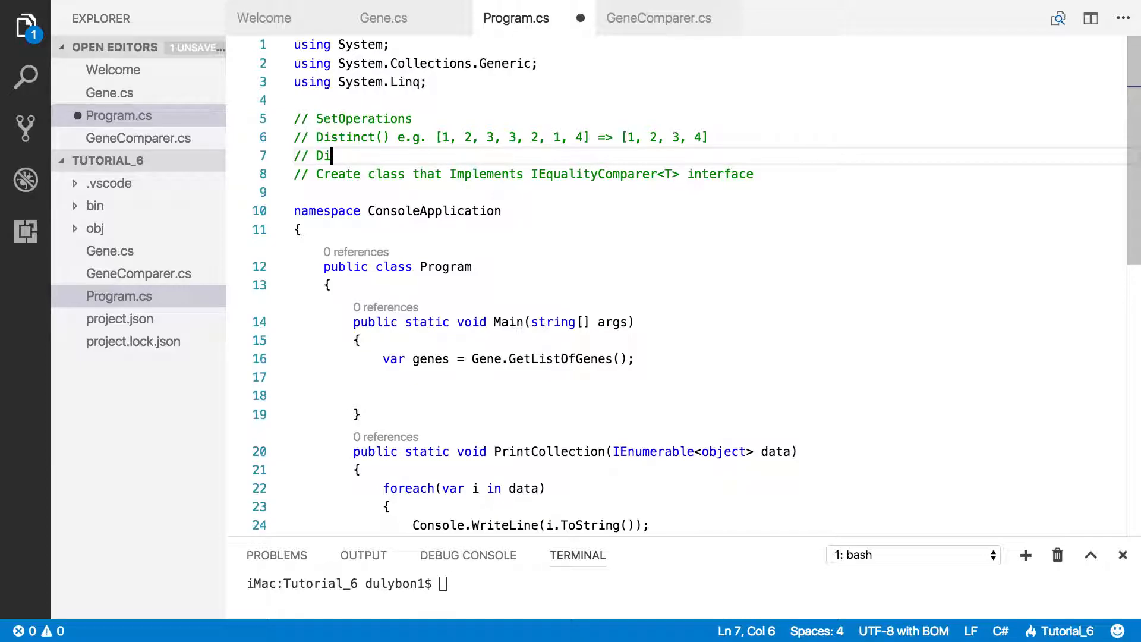
{"action": "type", "text": "s"}
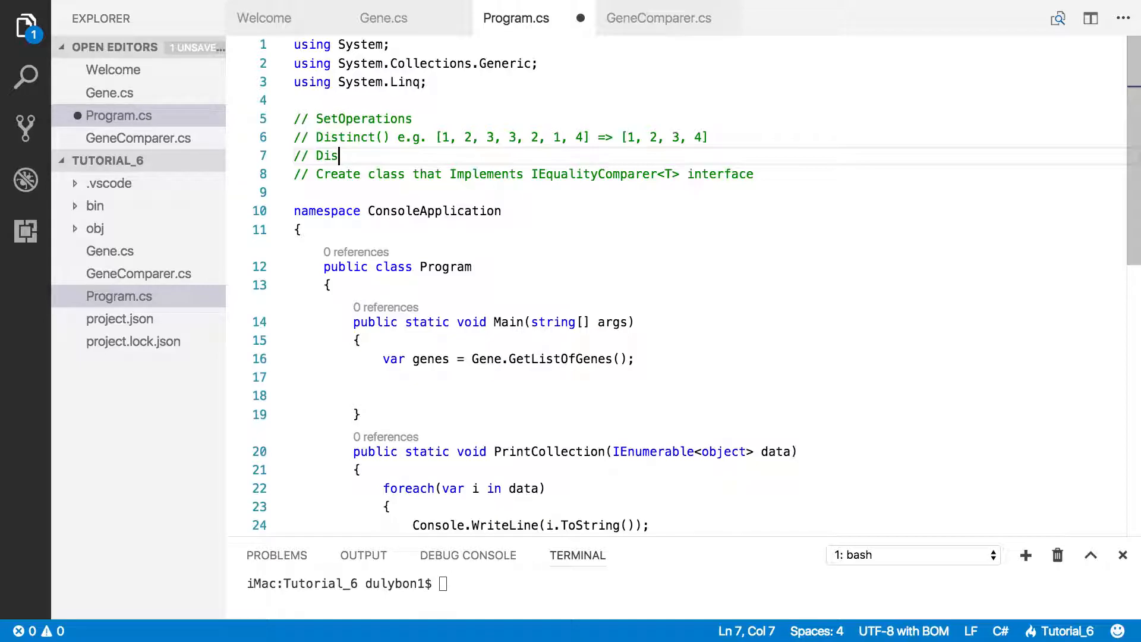
{"action": "type", "text": "ti"}
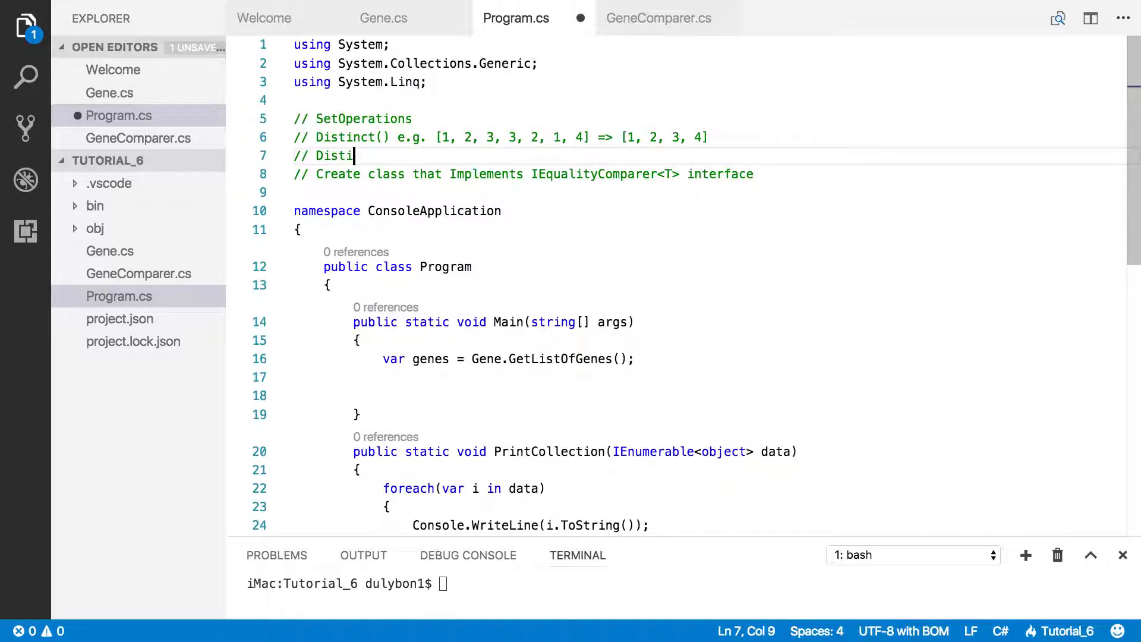
{"action": "type", "text": "nct()"}
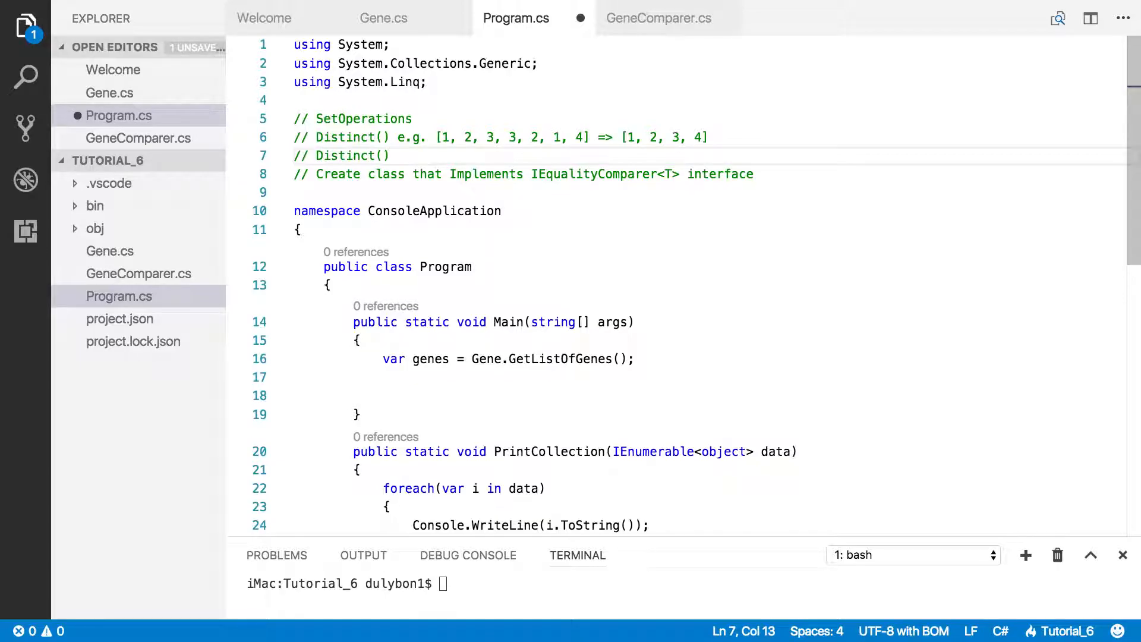
{"action": "type", "text": "new"}
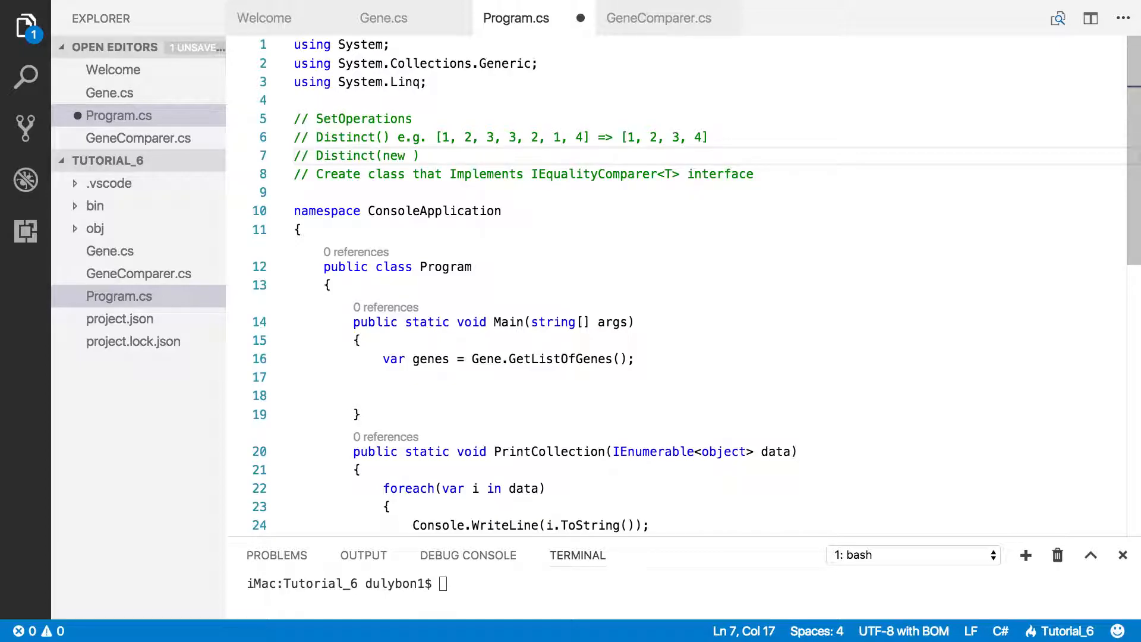
{"action": "type", "text": "IE"}
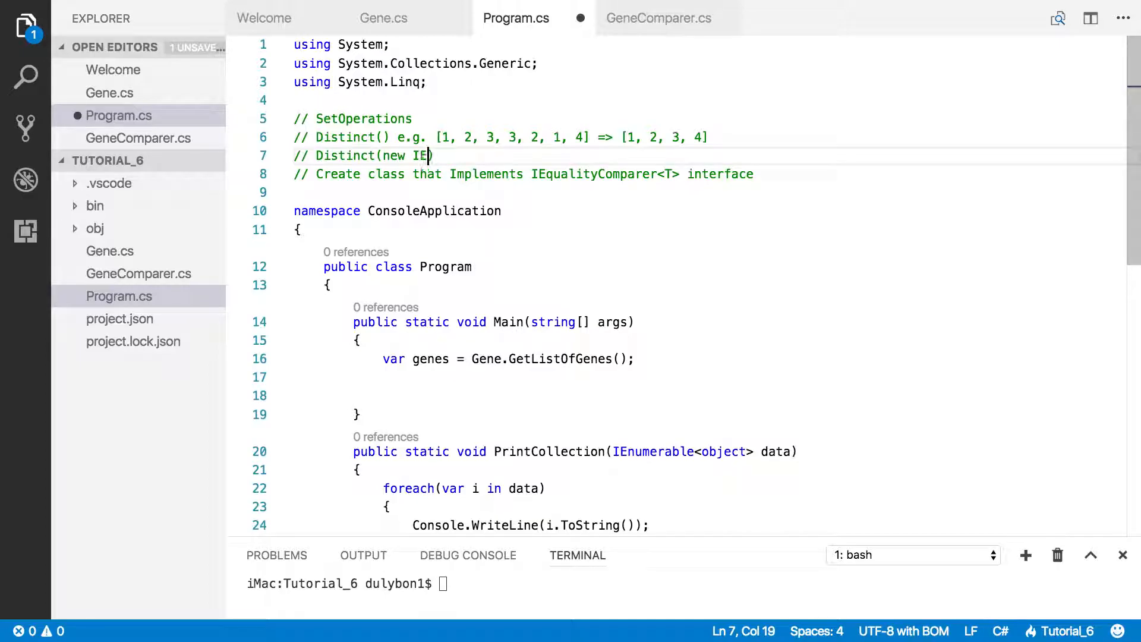
{"action": "type", "text": "qu"}
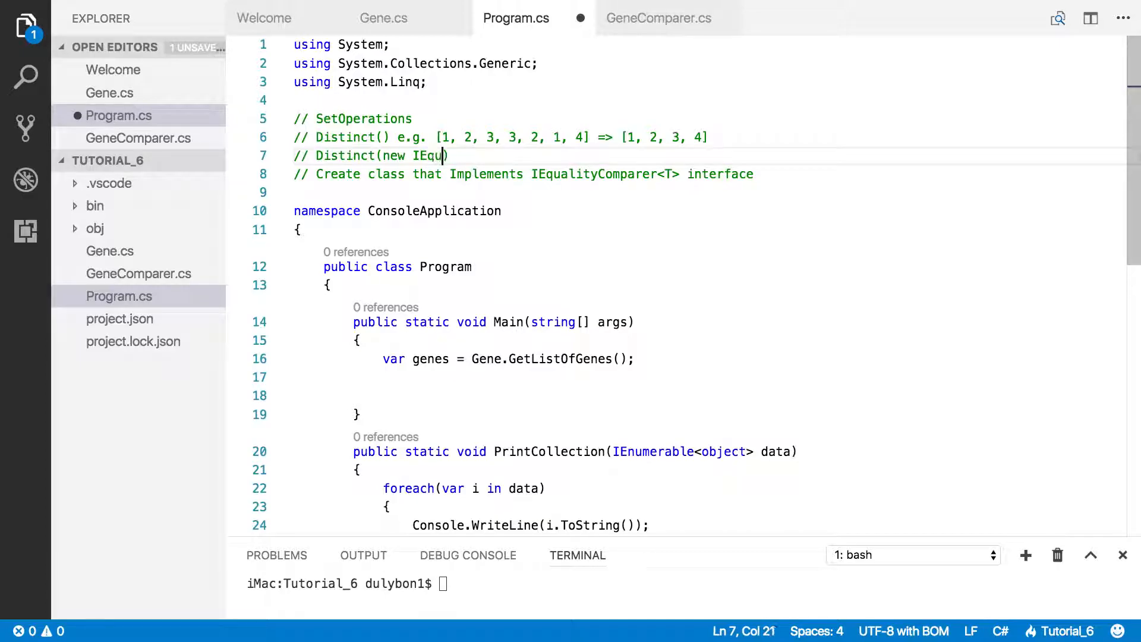
{"action": "type", "text": "ality"}
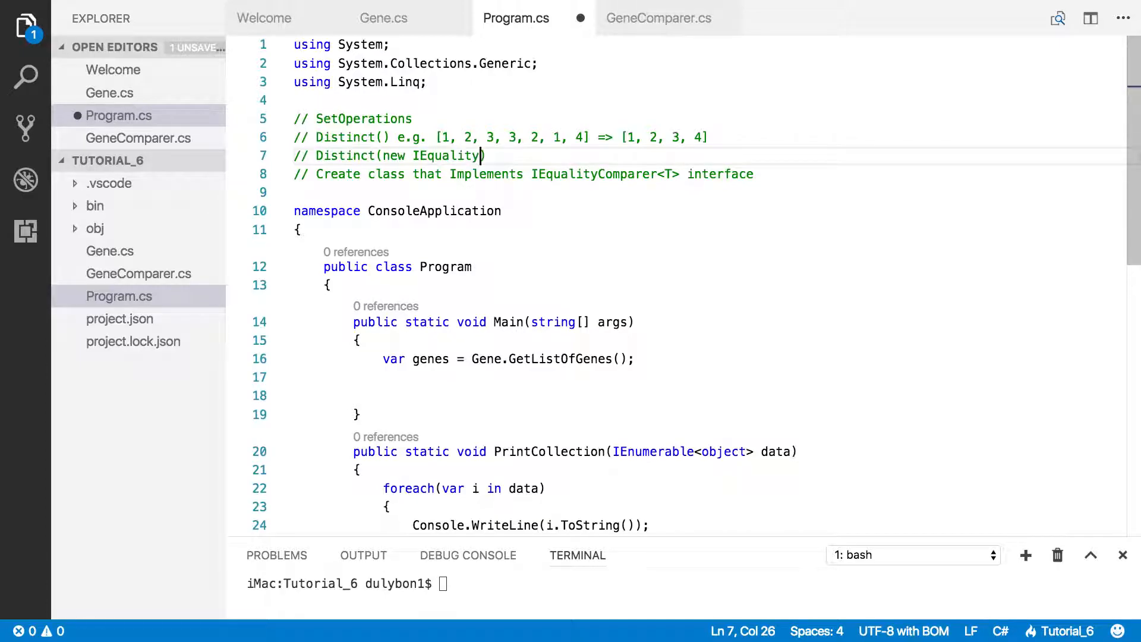
{"action": "type", "text": "Compare"}
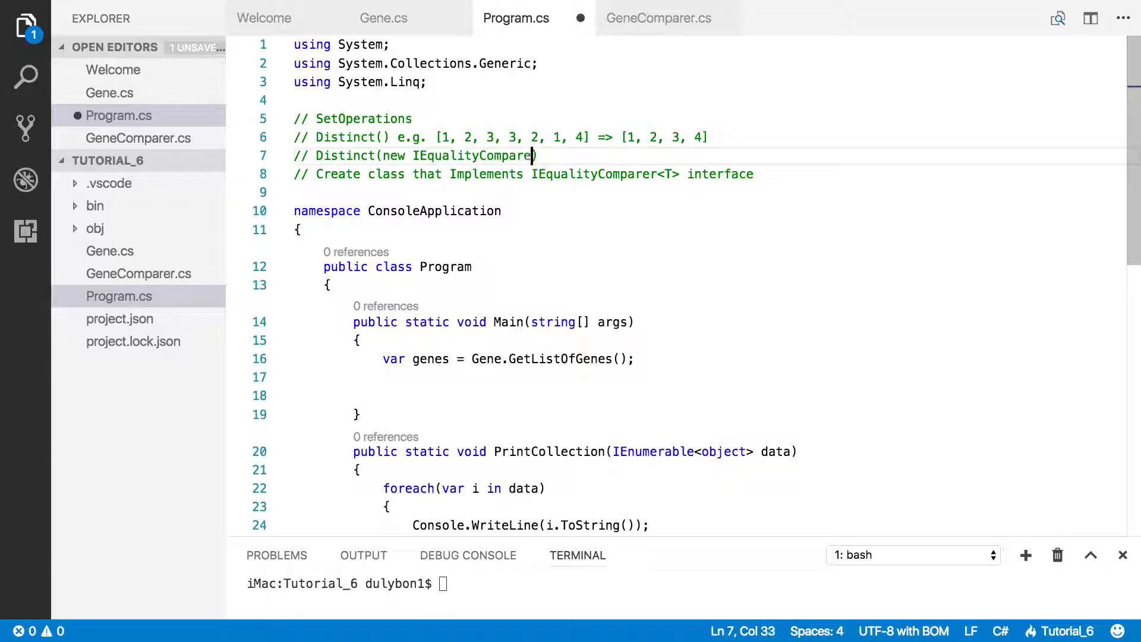
{"action": "type", "text": "()"}
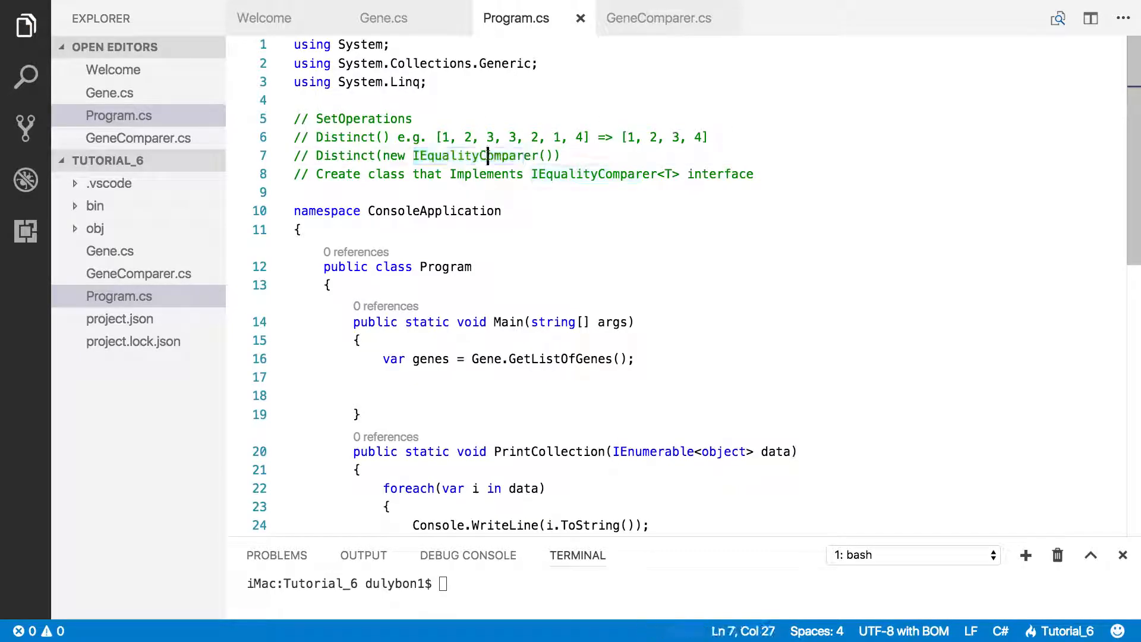
{"action": "double_click", "coordinate": [472, 156]}
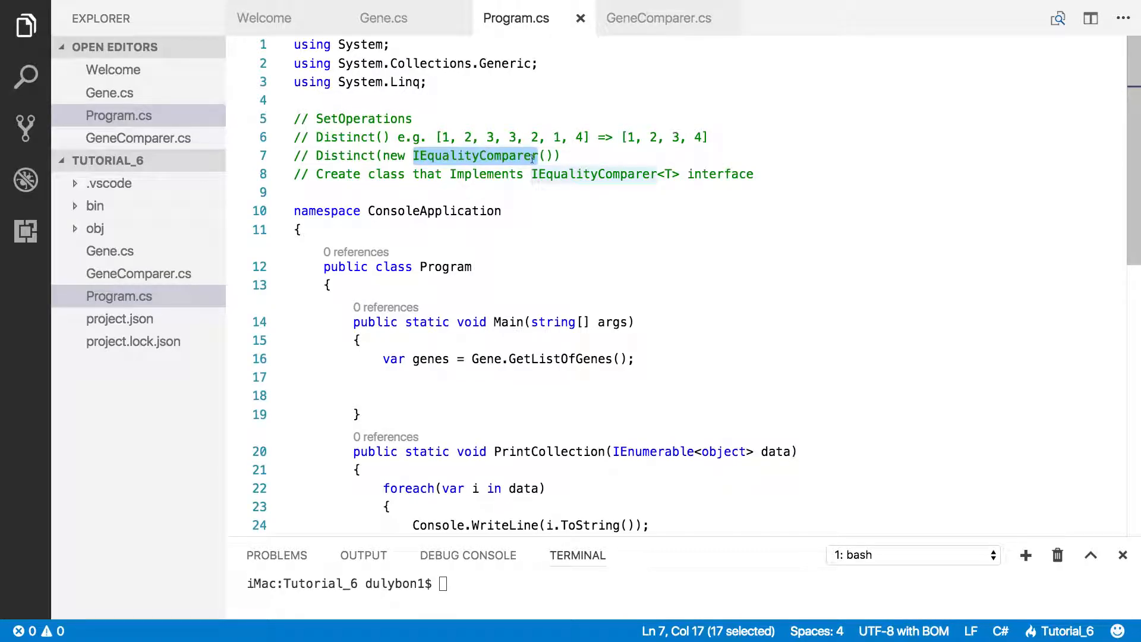
{"action": "scroll", "scroll_direction": "down", "scroll_amount": 3}
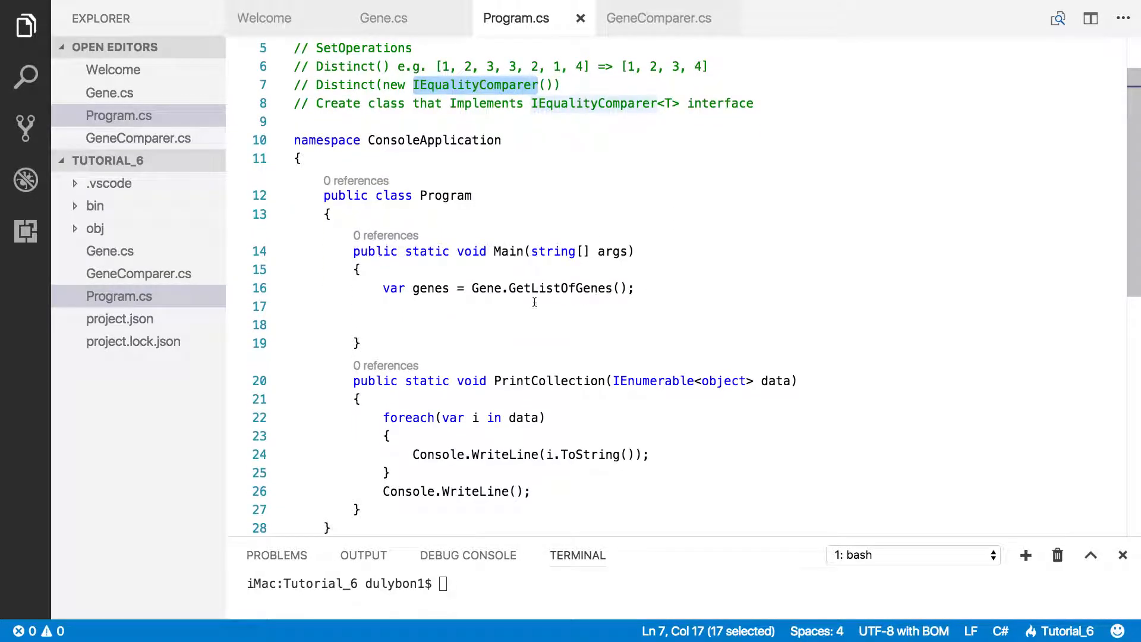
Write 'var distinctGenes = genes.Distinct(new GeneComparer());' in Main using IntelliSense, then add a new line.
{"action": "left_click", "coordinate": [523, 304]}
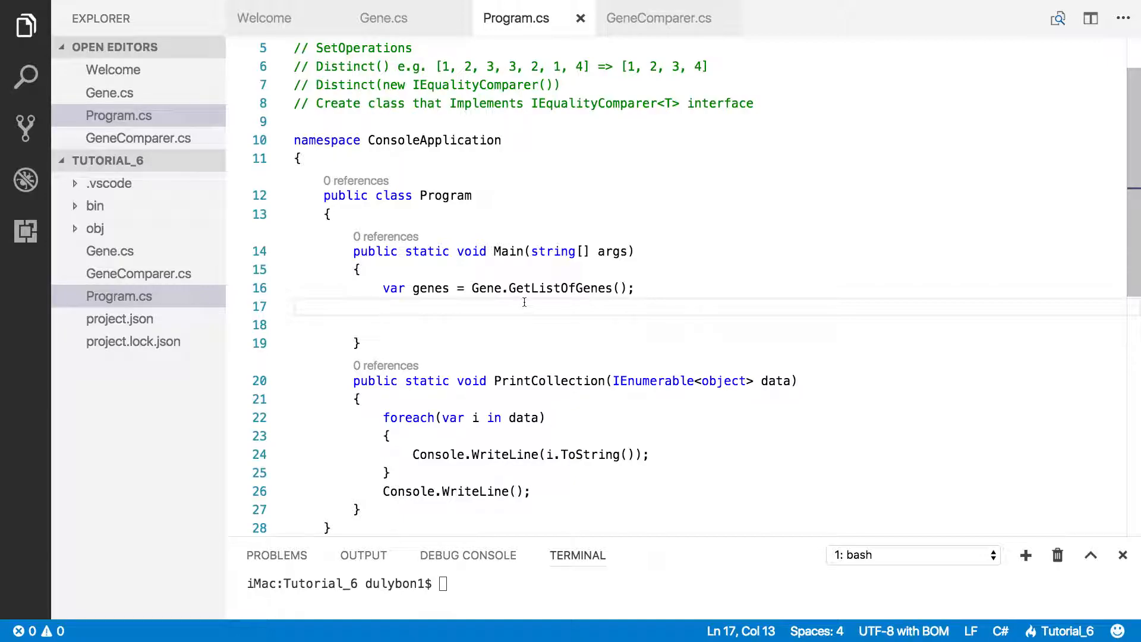
{"action": "type", "text": "var dis"}
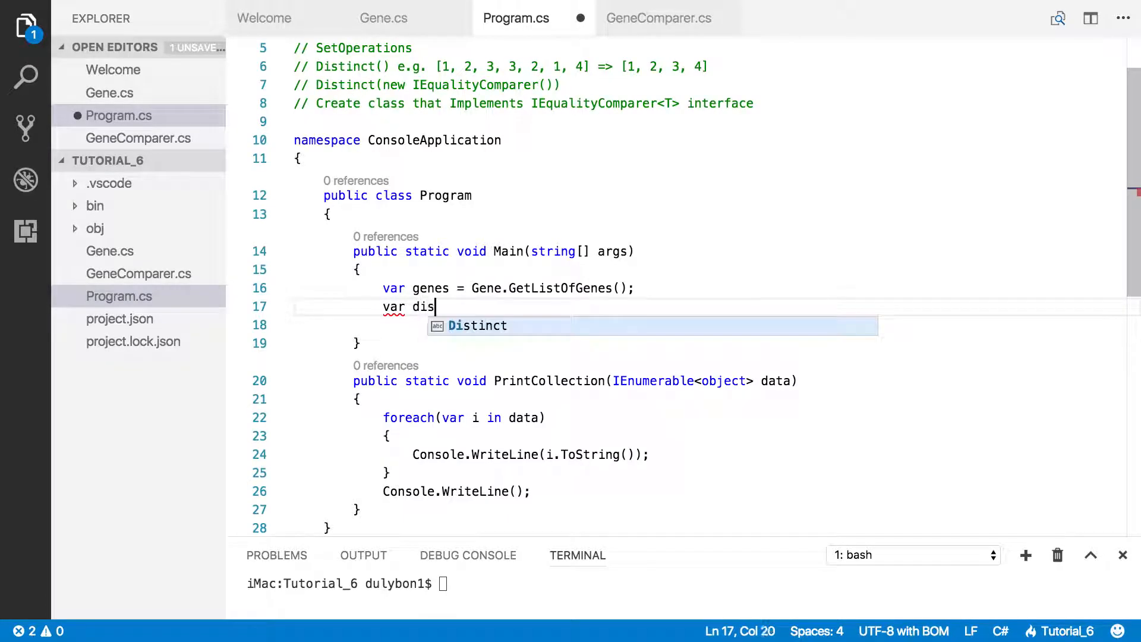
{"action": "type", "text": "t"}
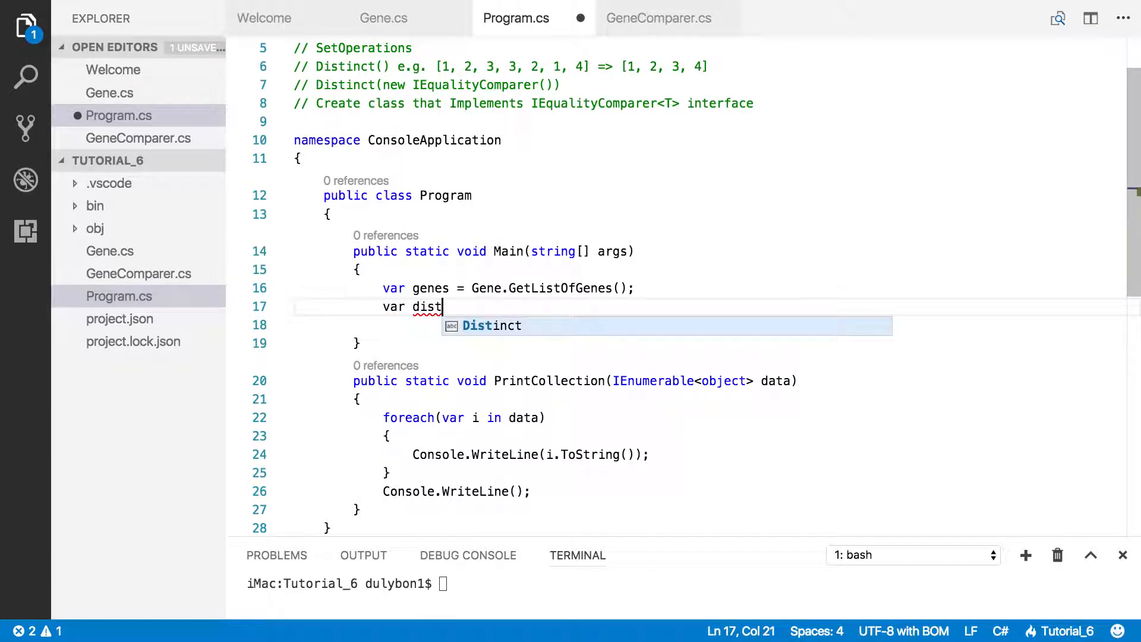
{"action": "type", "text": "inct"}
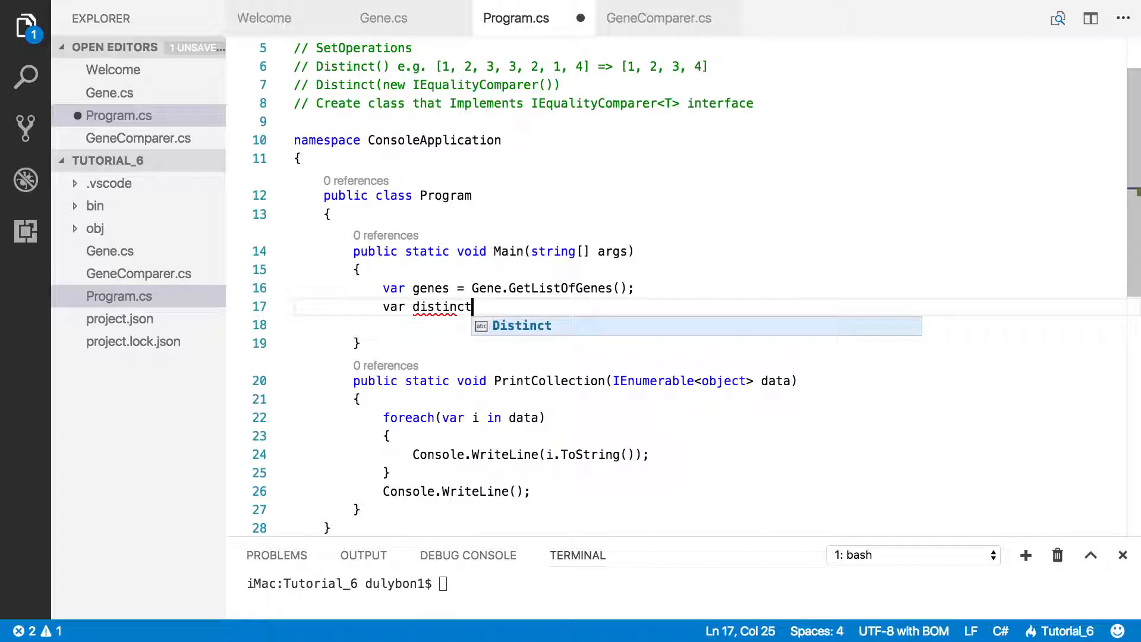
{"action": "type", "text": "Genes"}
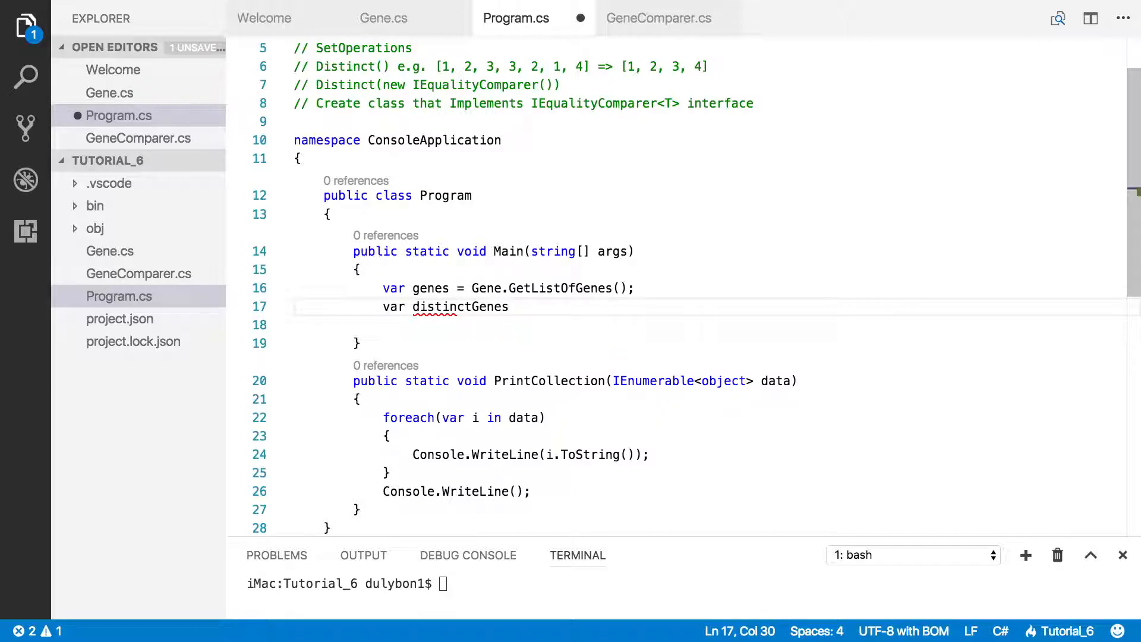
{"action": "type", "text": "="}
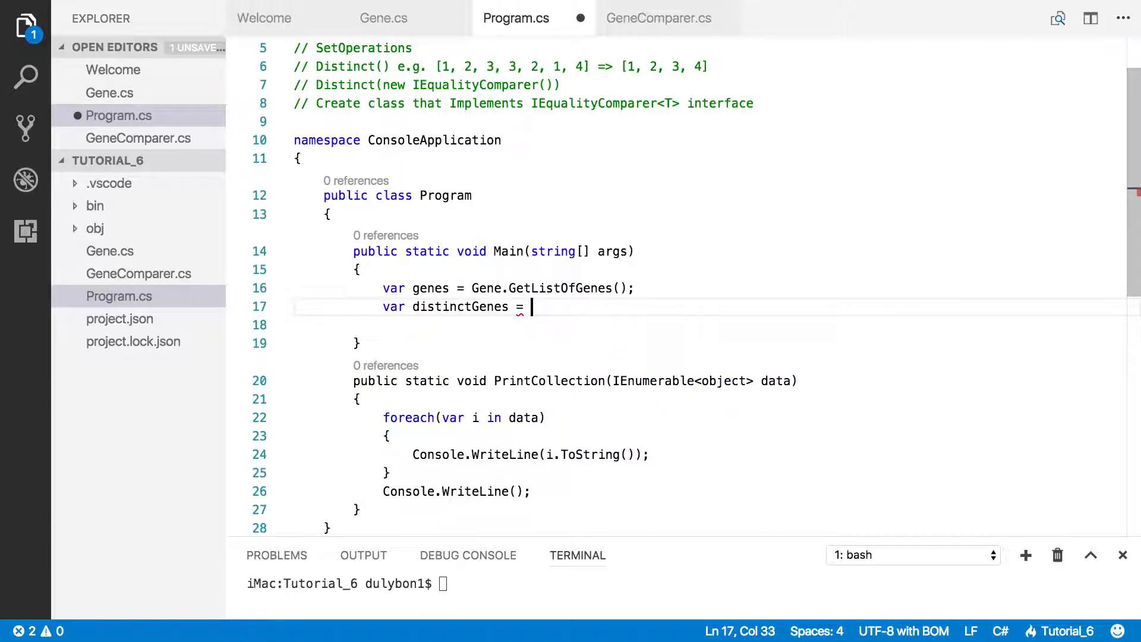
{"action": "type", "text": "genes."}
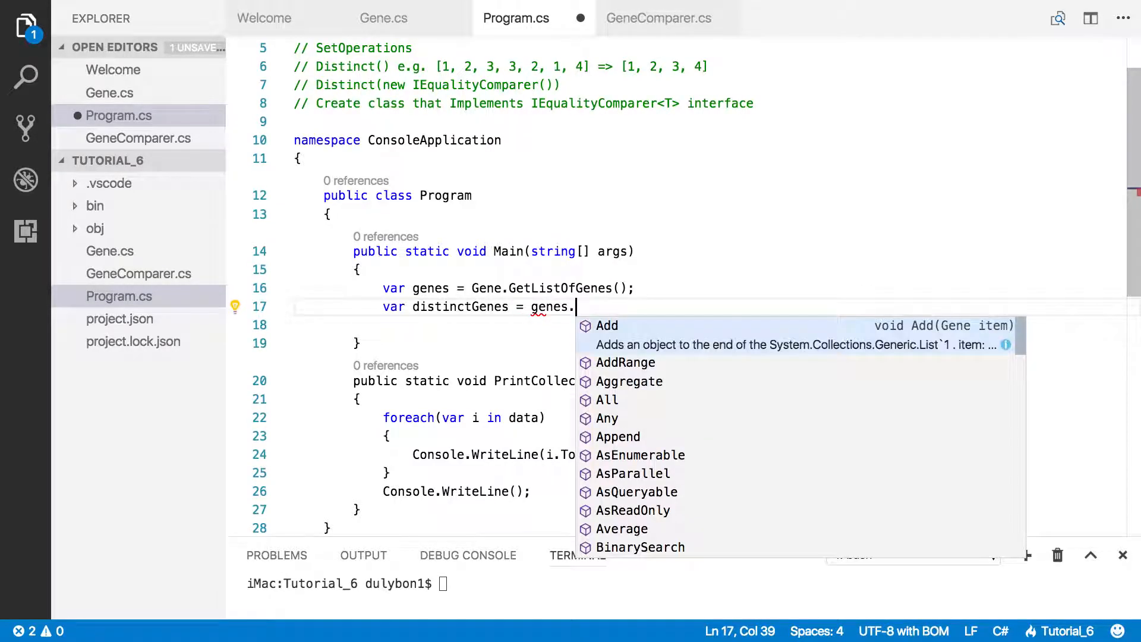
{"action": "type", "text": "Distinct"}
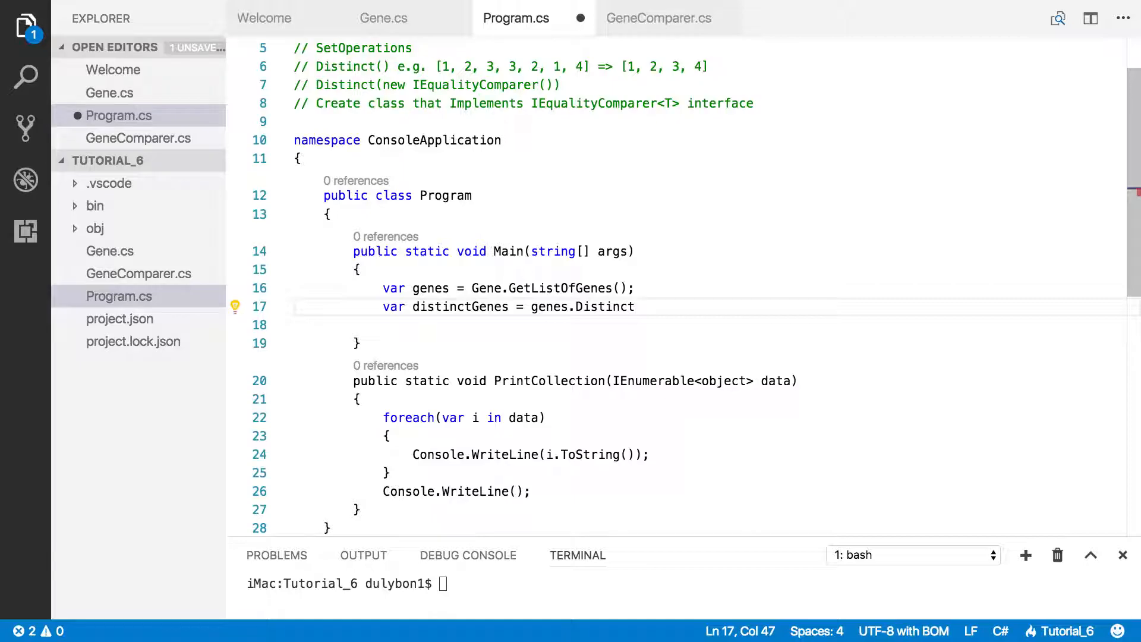
{"action": "type", "text": "(new"}
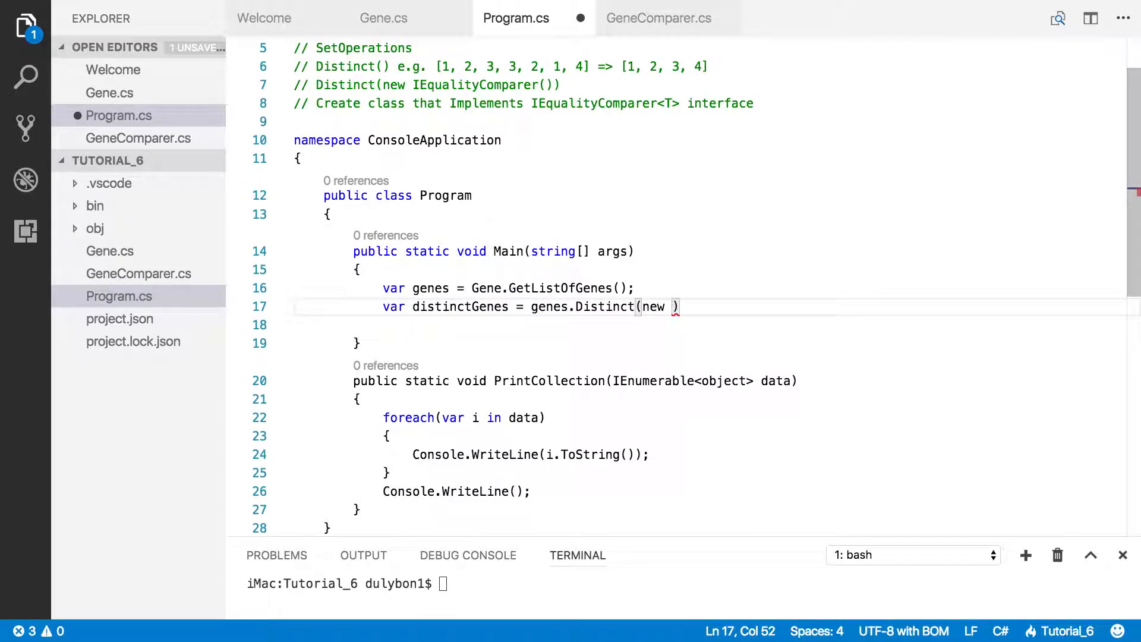
{"action": "type", "text": "G"}
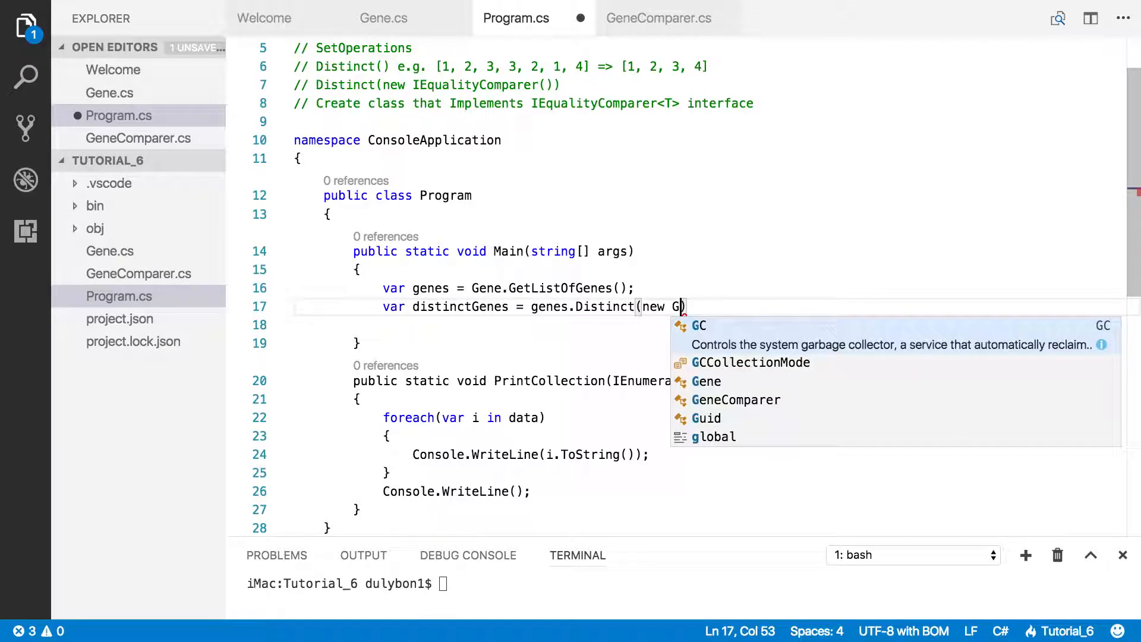
{"action": "type", "text": "eneComparer("}
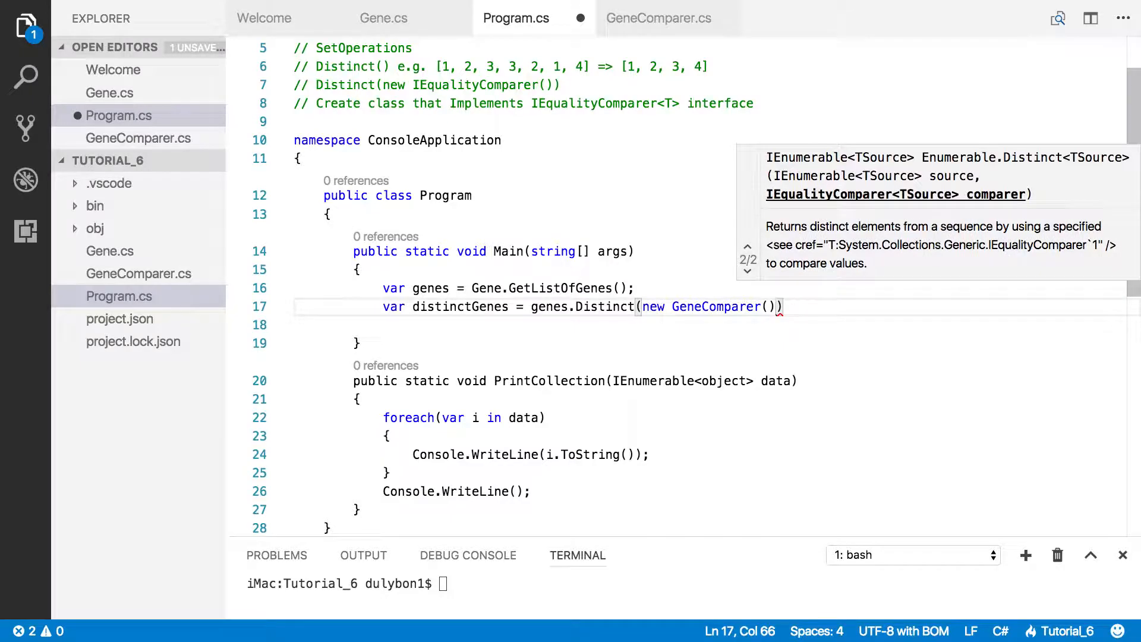
{"action": "type", "text": ";"}
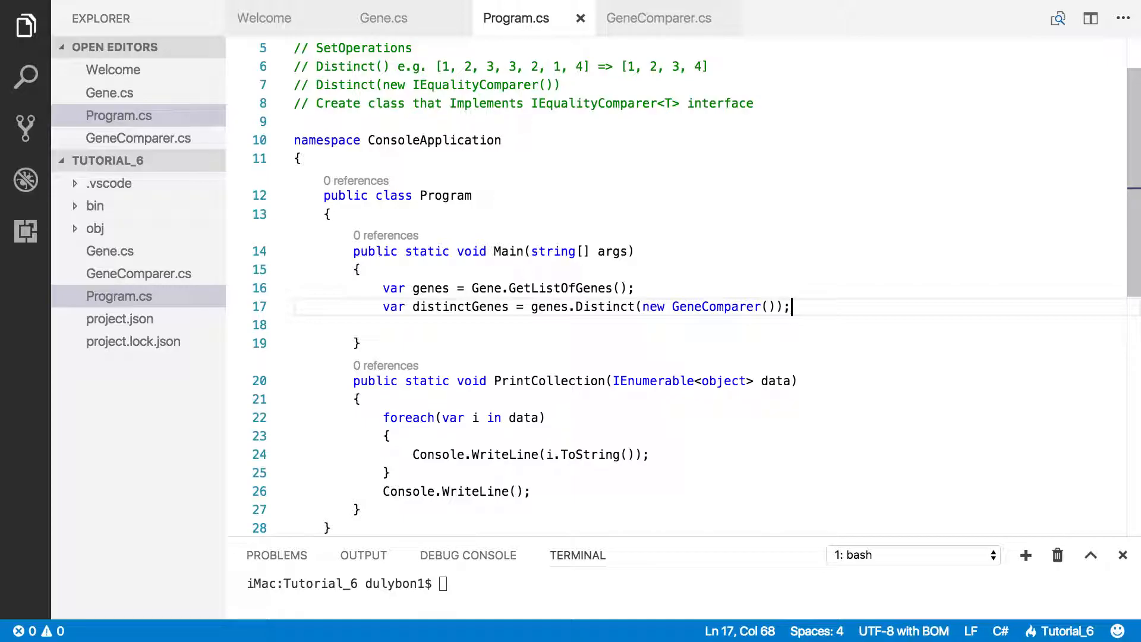
{"action": "key", "text": "enter"}
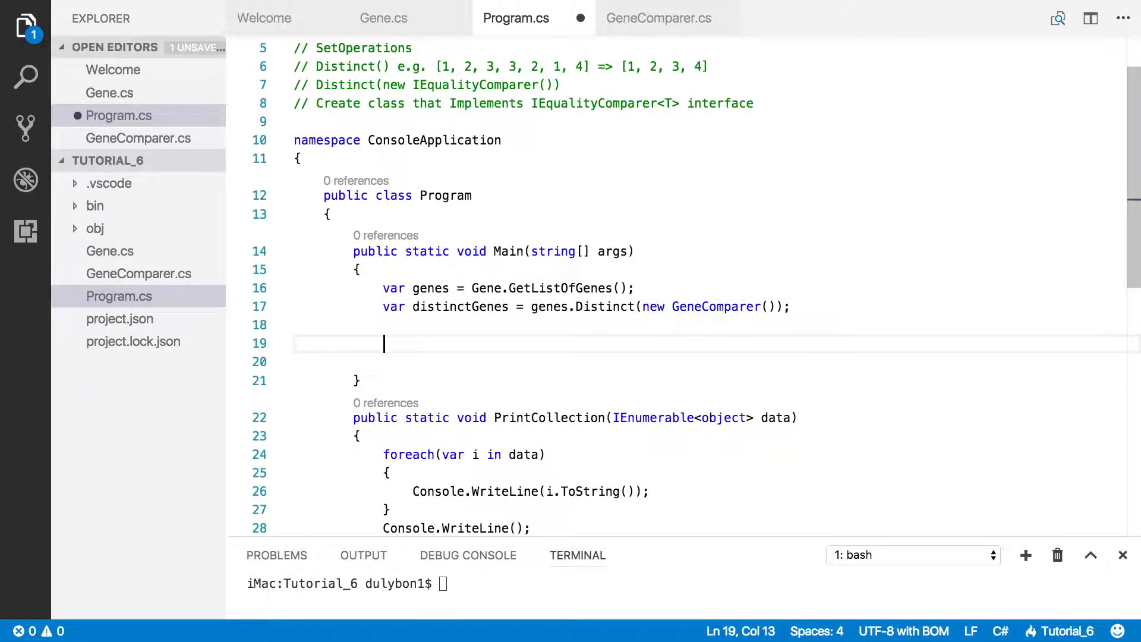
Add PrintCollection(genes); and PrintCollection(distinctGenes); to Main.
{"action": "type", "text": "PrintCollection"}
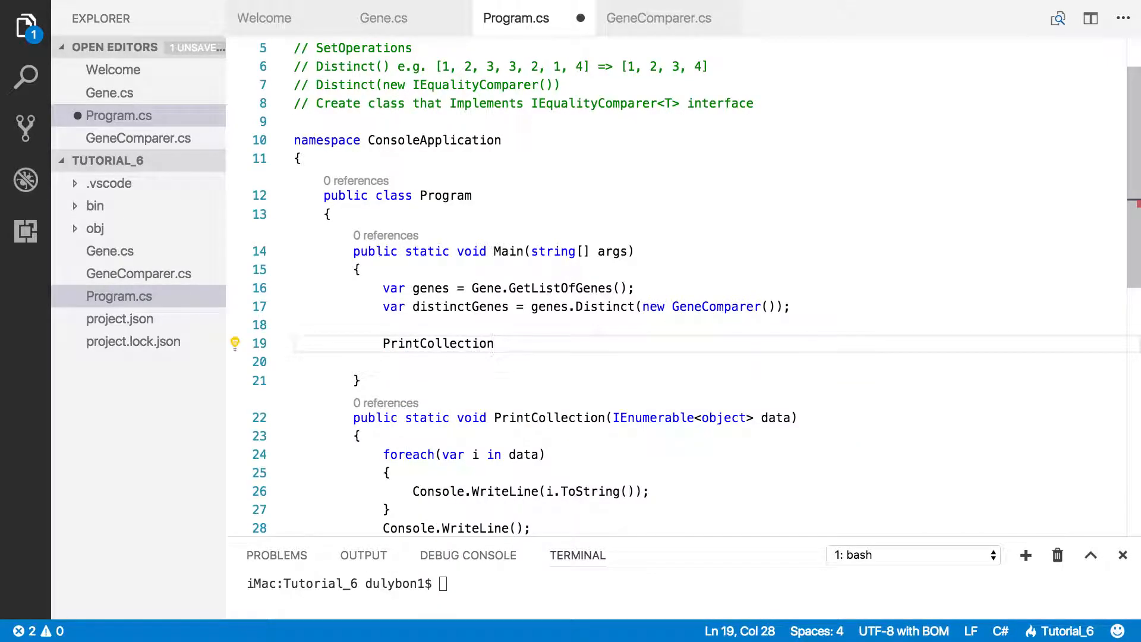
{"action": "type", "text": "()"}
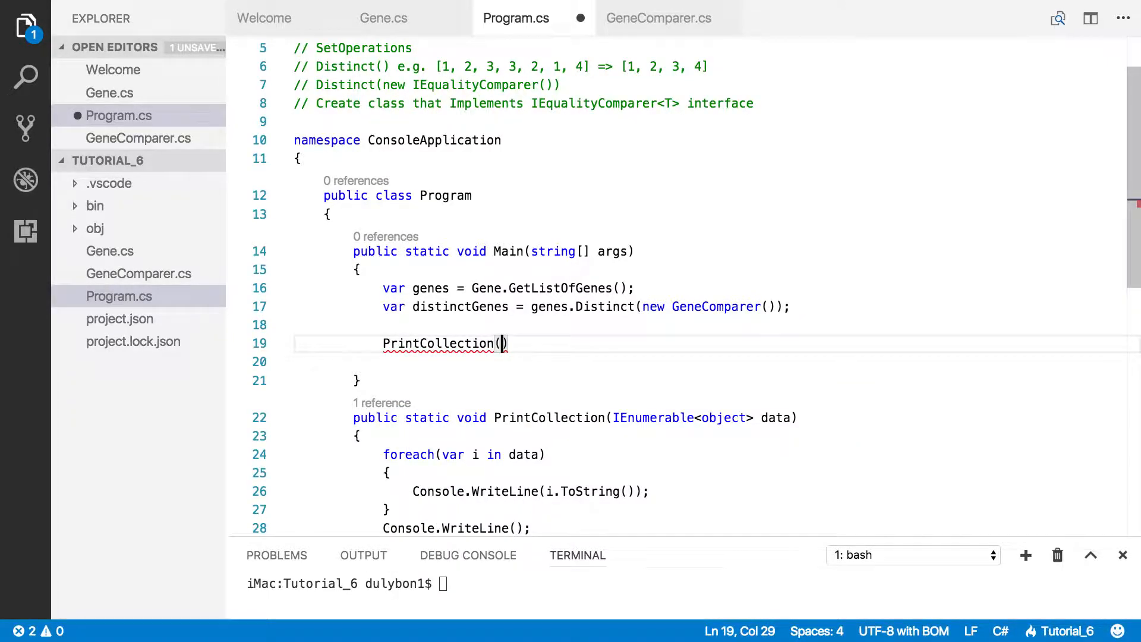
{"action": "type", "text": "genes"}
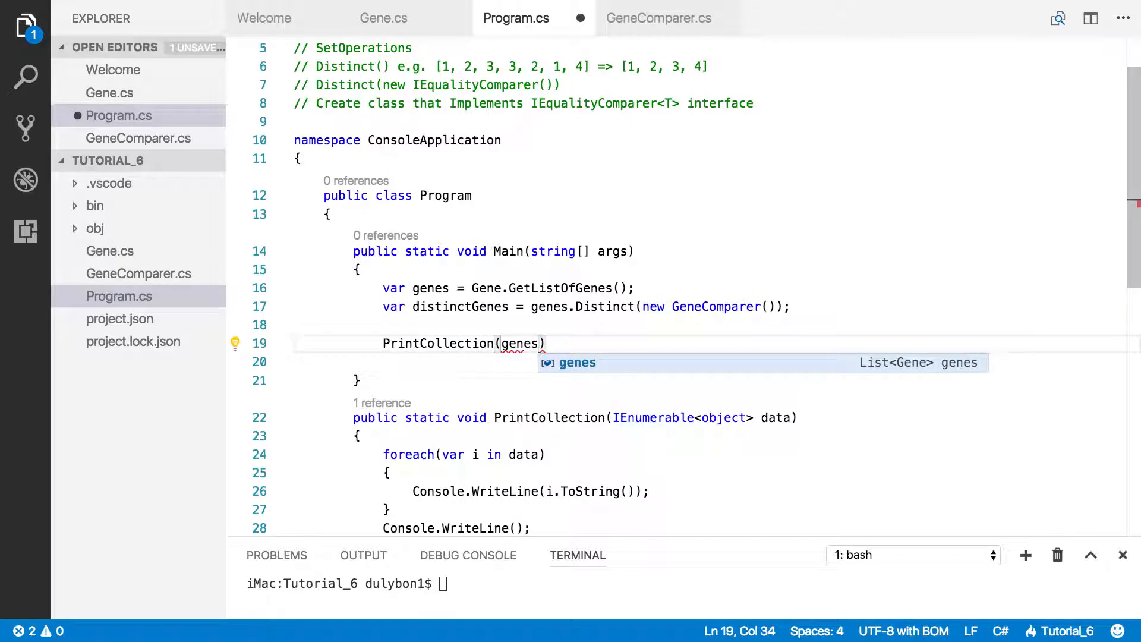
{"action": "type", "text": ";"}
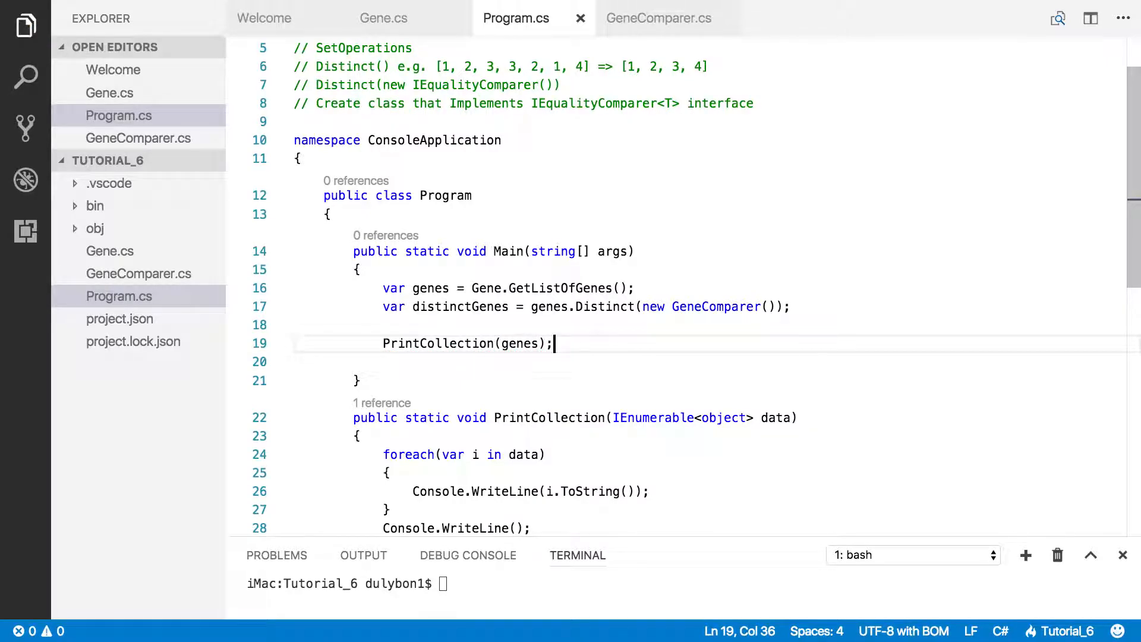
{"action": "type", "text": "P"}
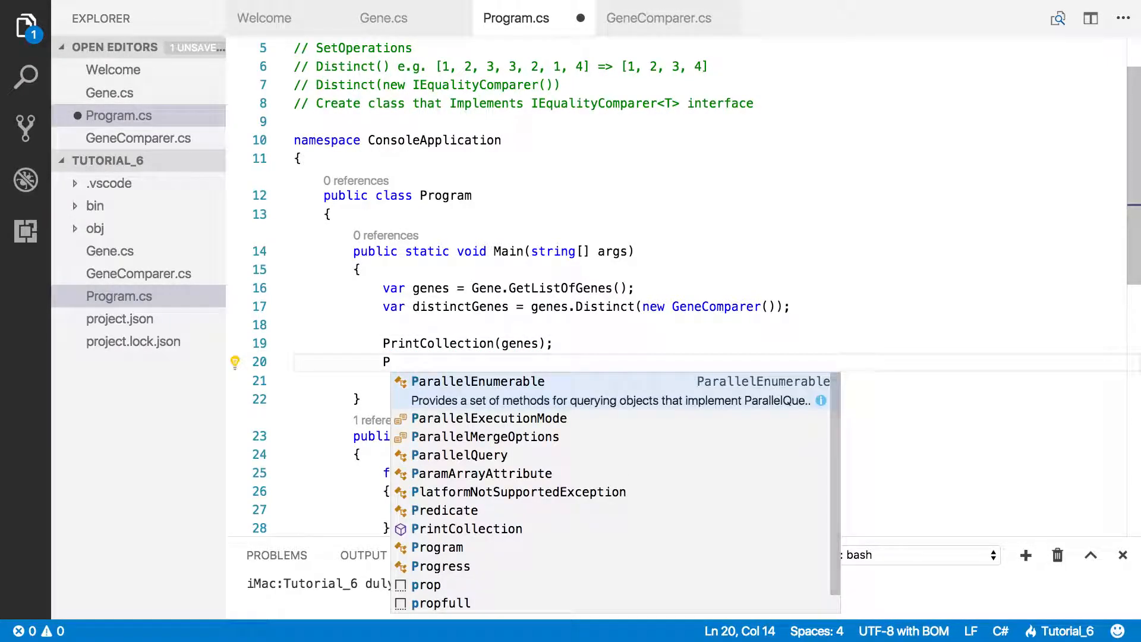
{"action": "type", "text": "rintCollection("}
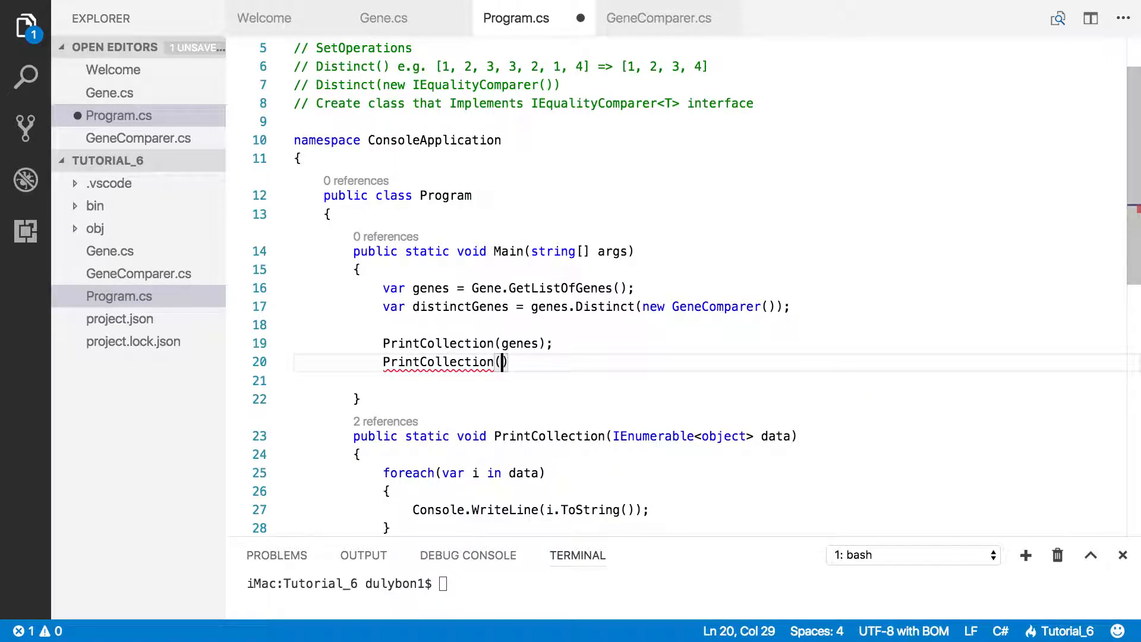
{"action": "type", "text": "distinctGenes"}
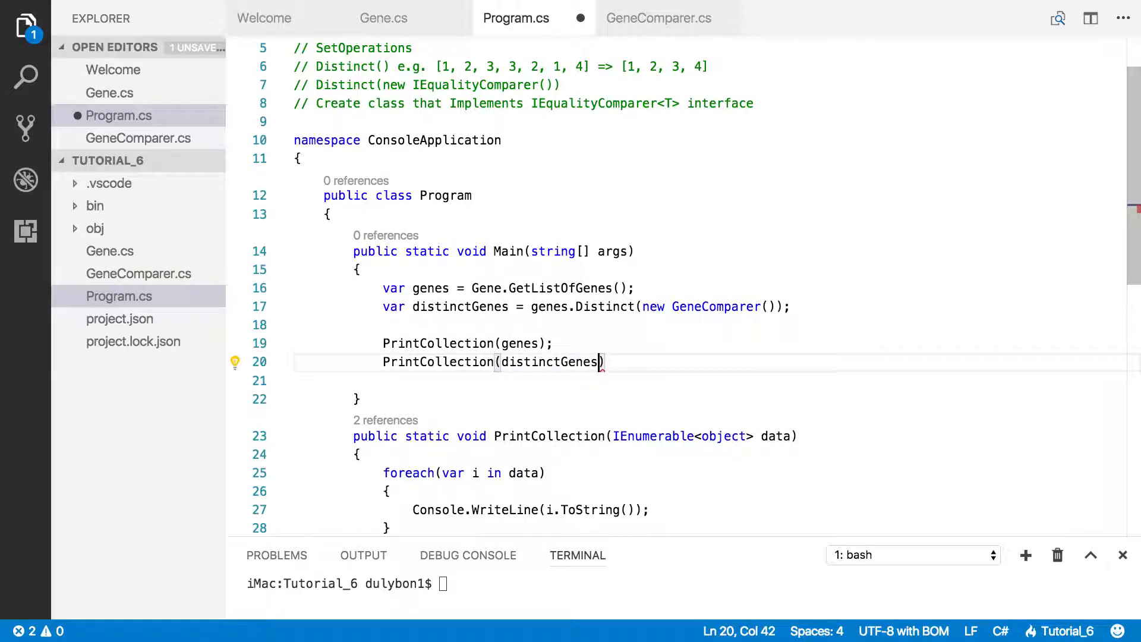
{"action": "type", "text": ");"}
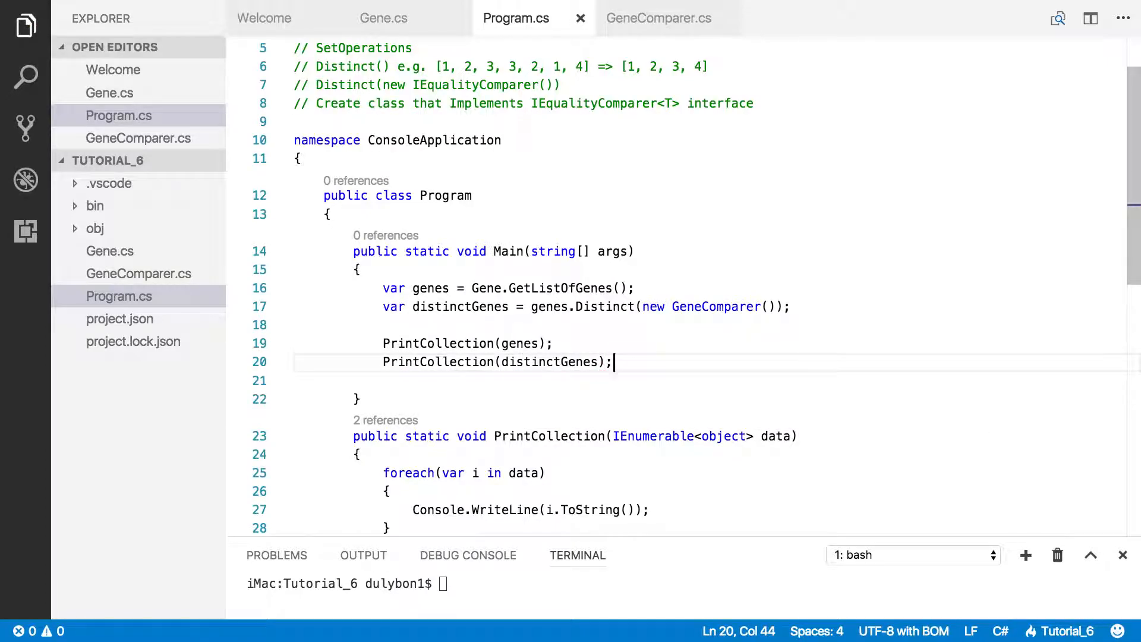
{"action": "type", "text": "clear"}
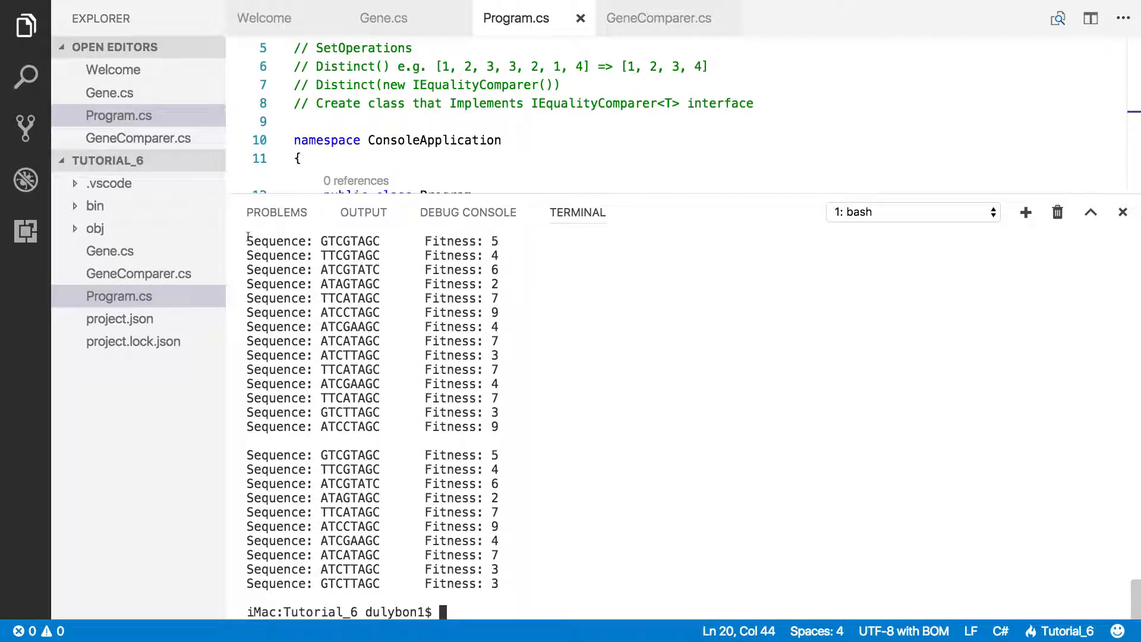
Shrink the terminal panel after reviewing the full and duplicate-free gene lists.
{"action": "left_click_drag", "start_coordinate": [247, 240], "coordinate": [502, 427]}
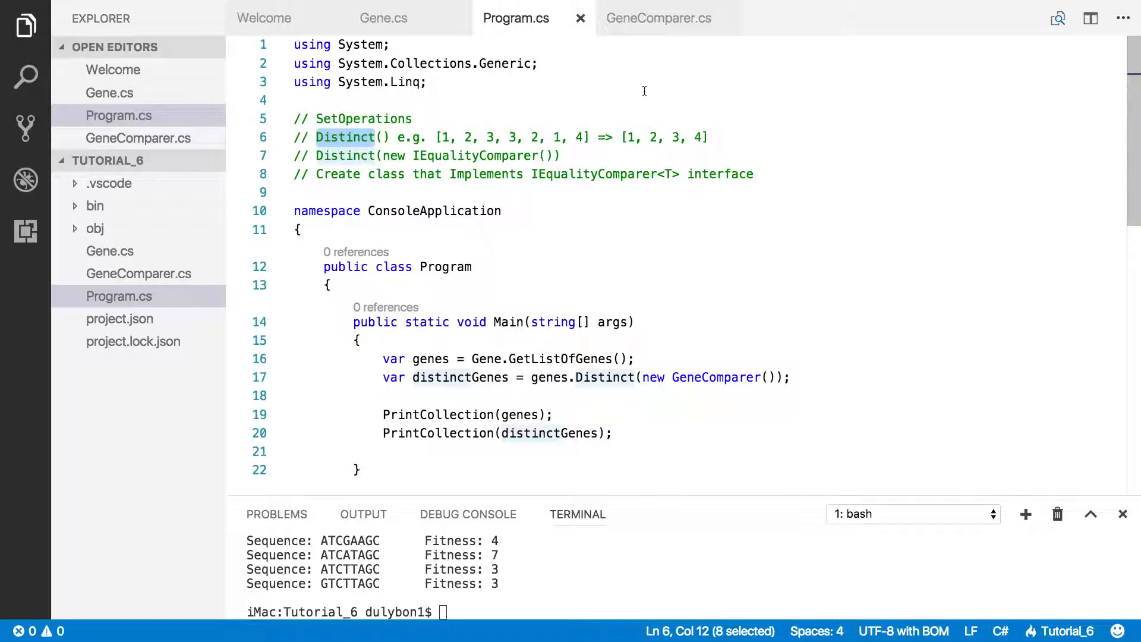
{"action": "mouse_move", "coordinate": [640, 101]}
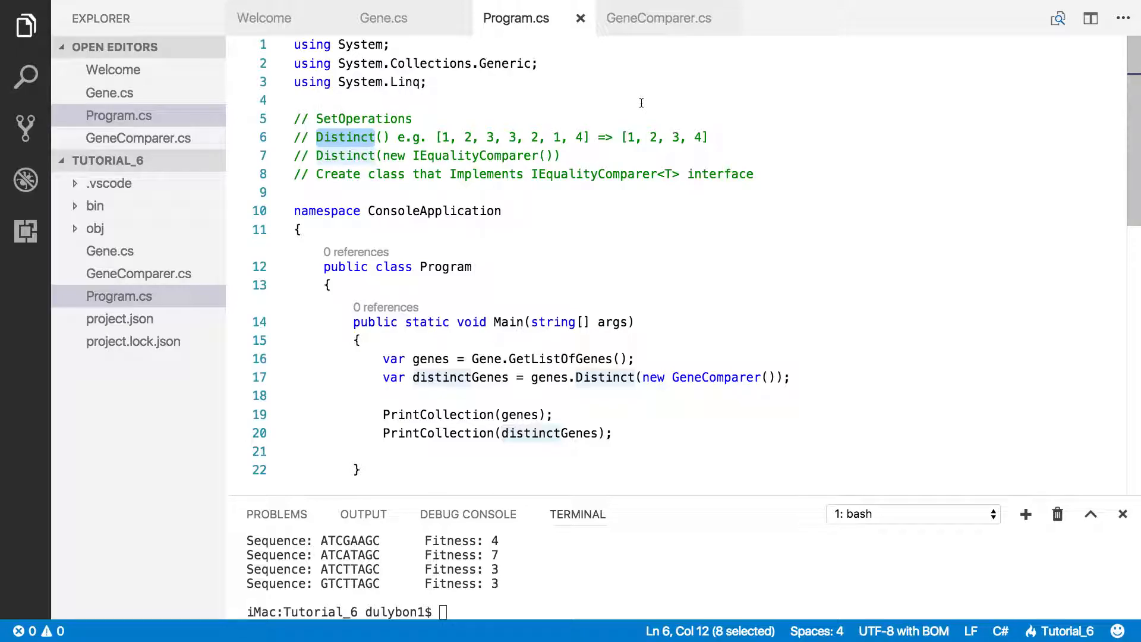
{"action": "mouse_move", "coordinate": [732, 126]}
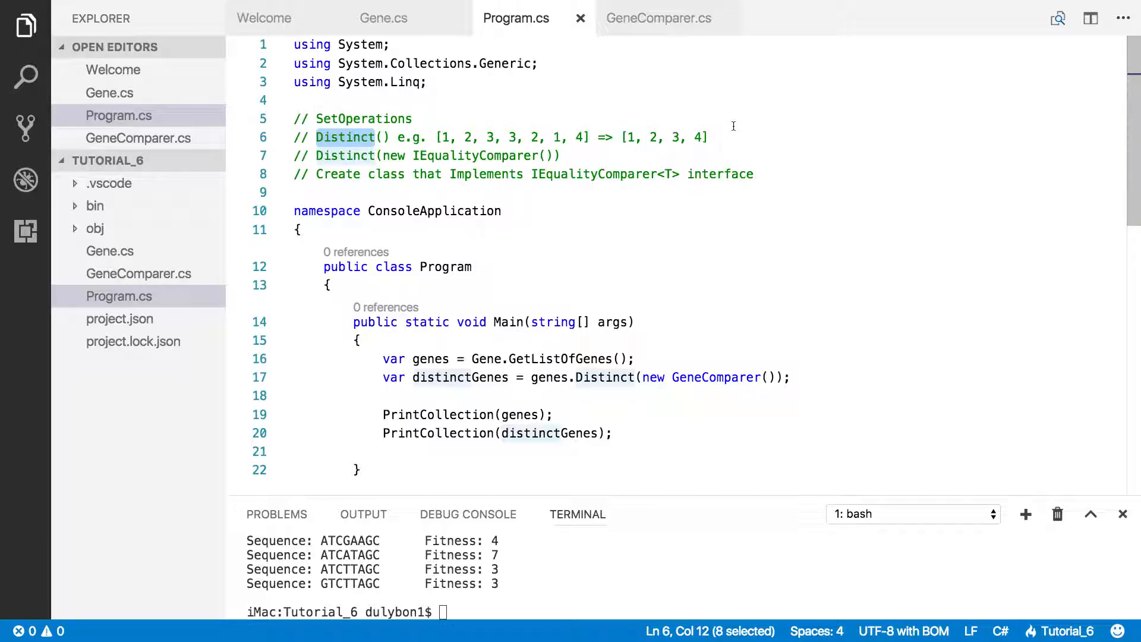